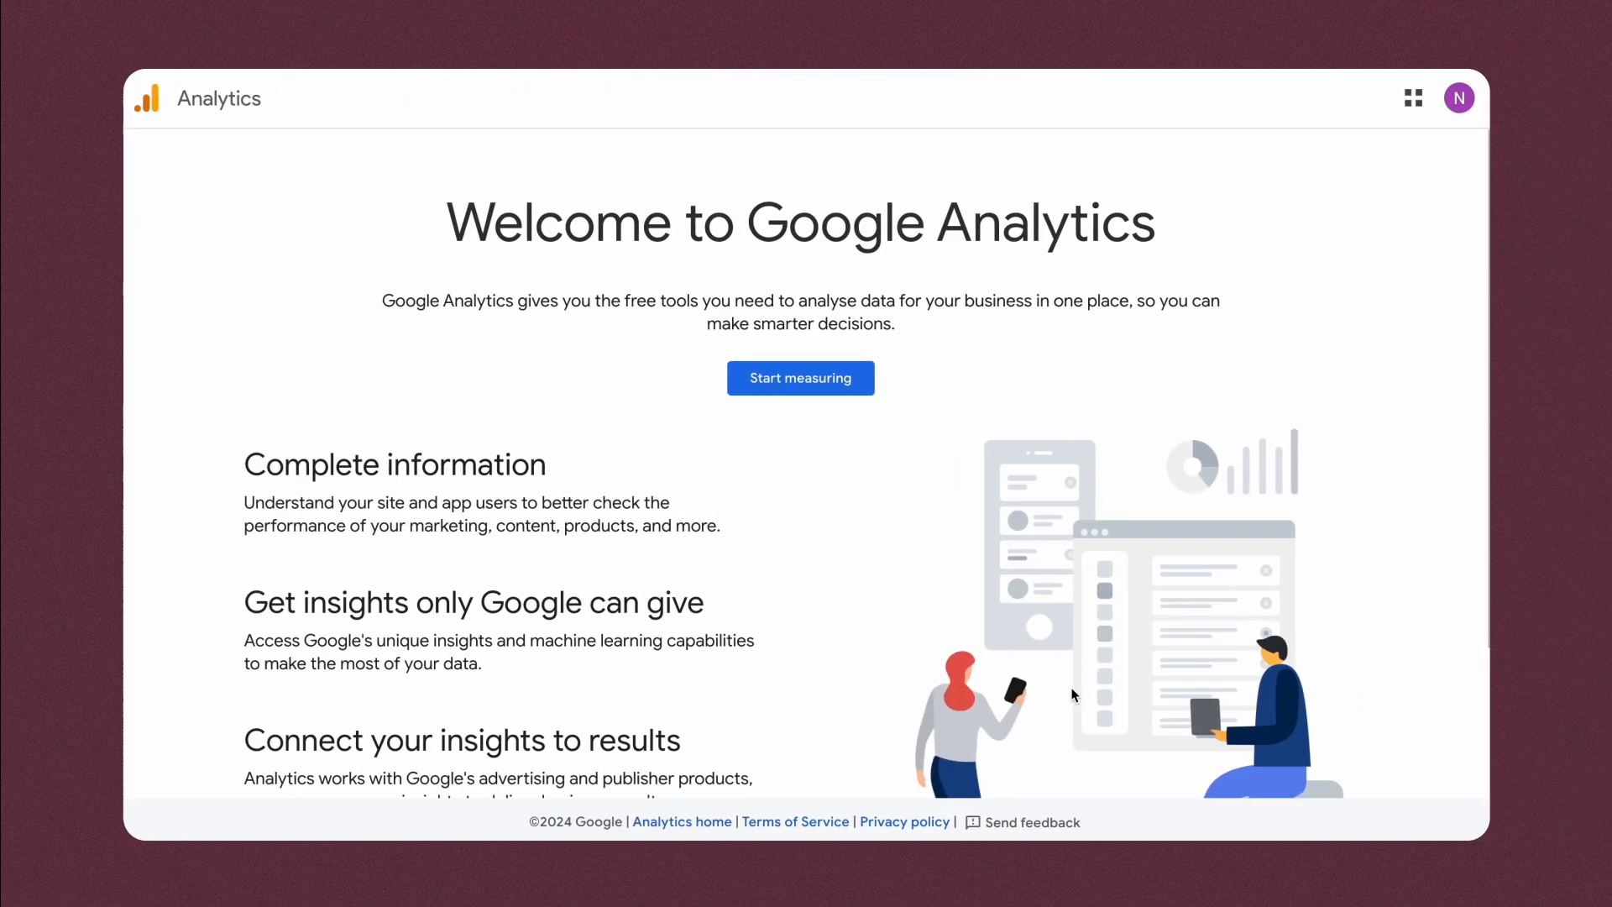
- Start the 'Creator Po' account and the Creator GA property on India time with rupees
{"action": "left_click", "coordinate": [800, 377]}
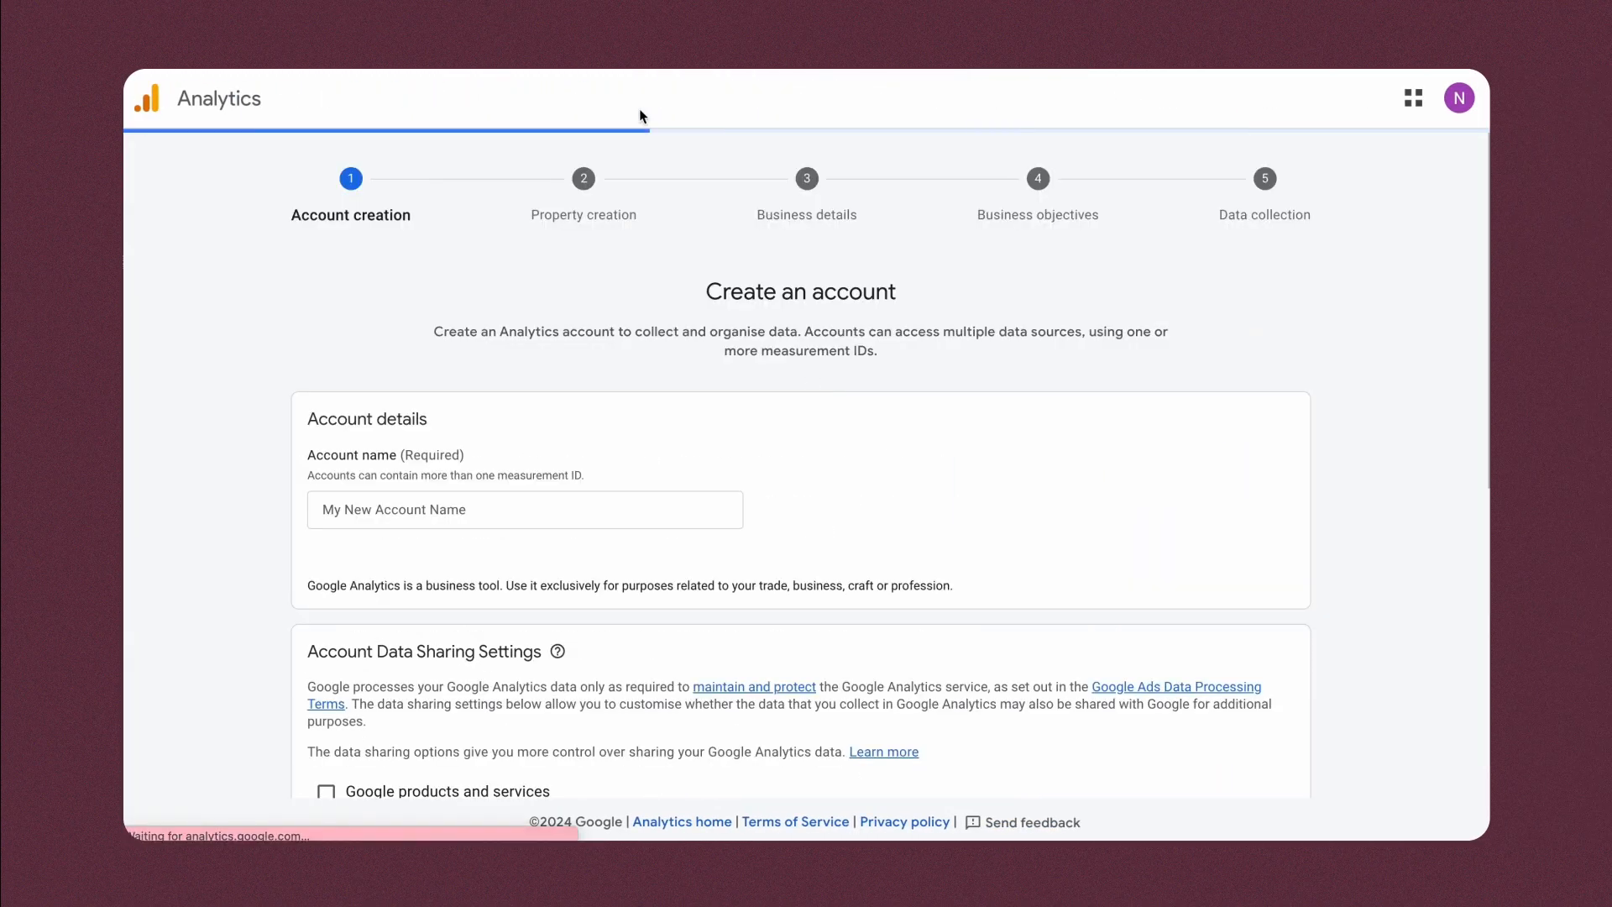
{"action": "type", "text": "Creator Po"}
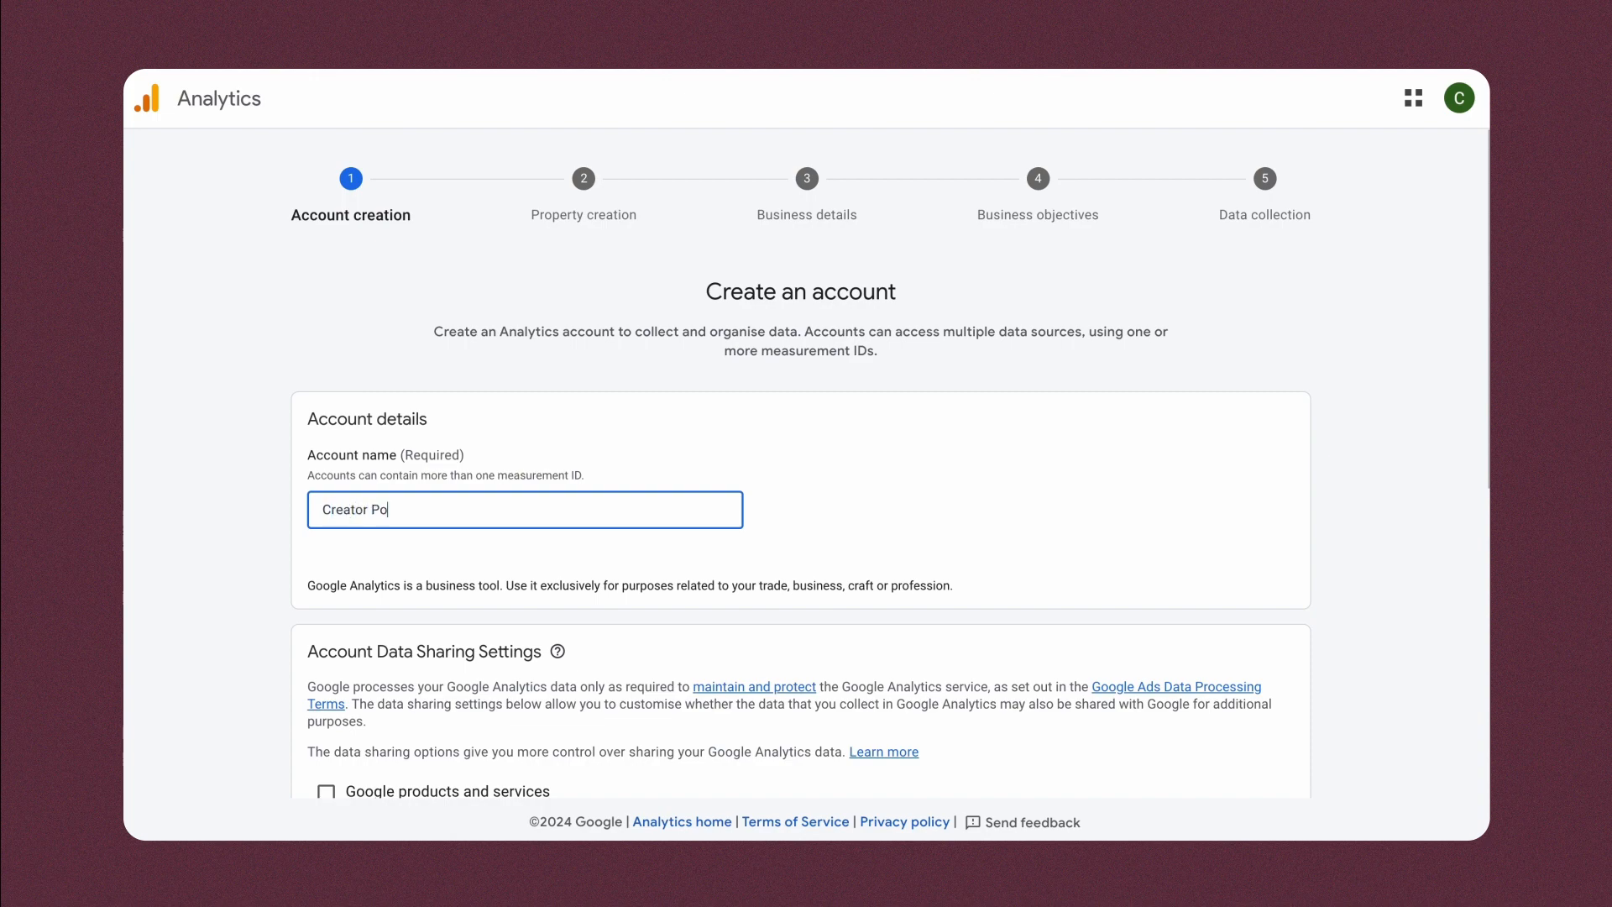
{"action": "scroll", "scroll_direction": "down", "scroll_amount": 3}
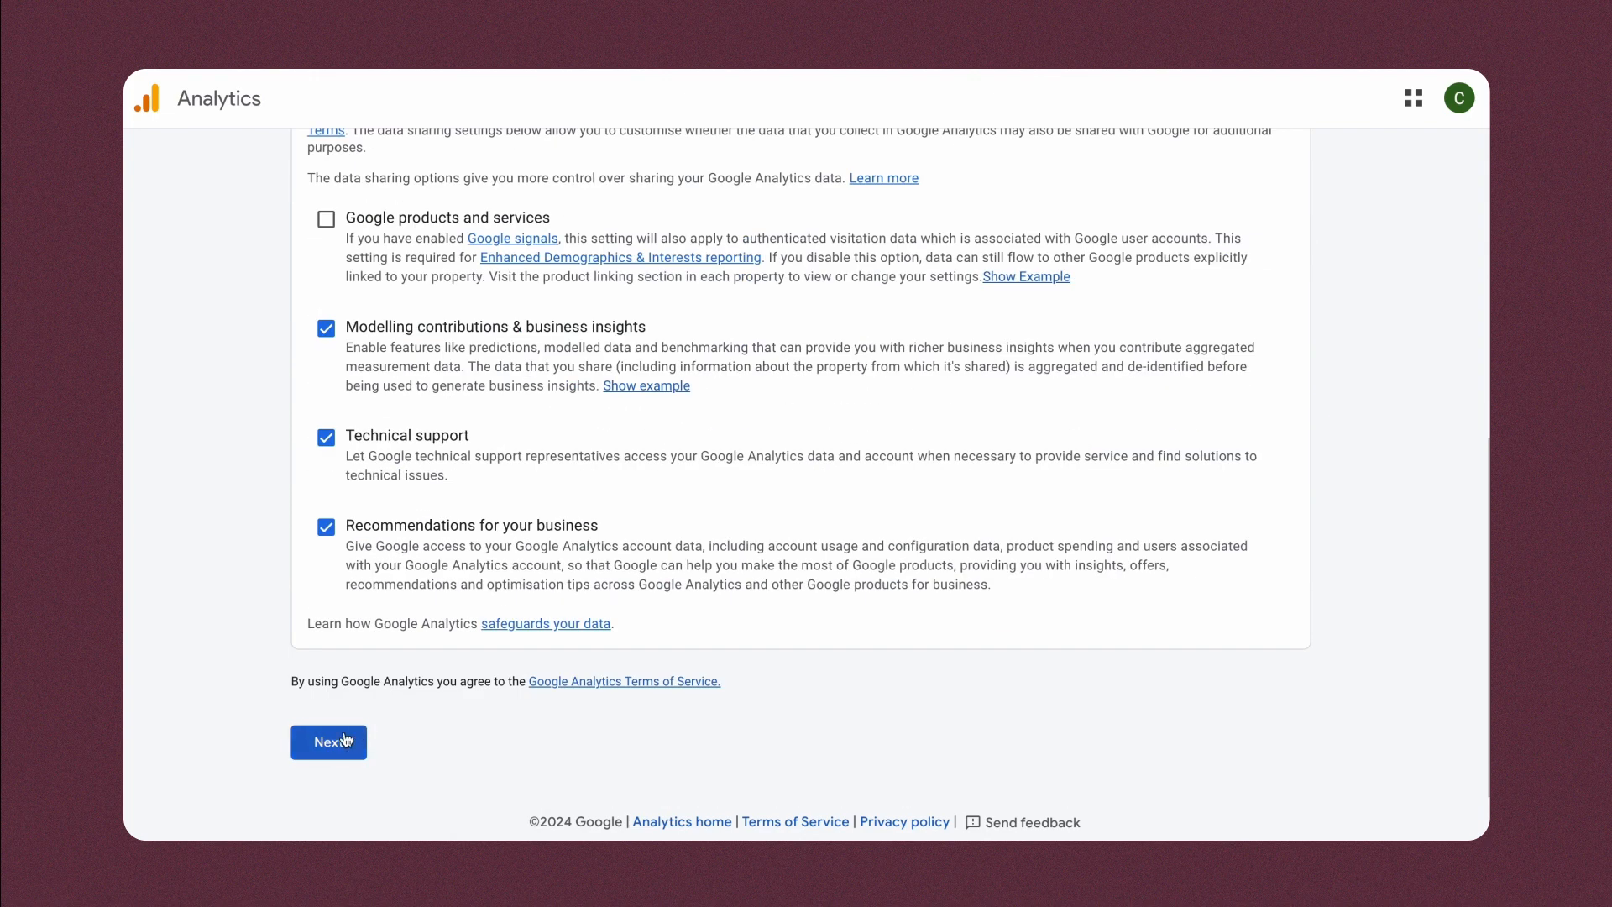
{"action": "left_click", "coordinate": [328, 742]}
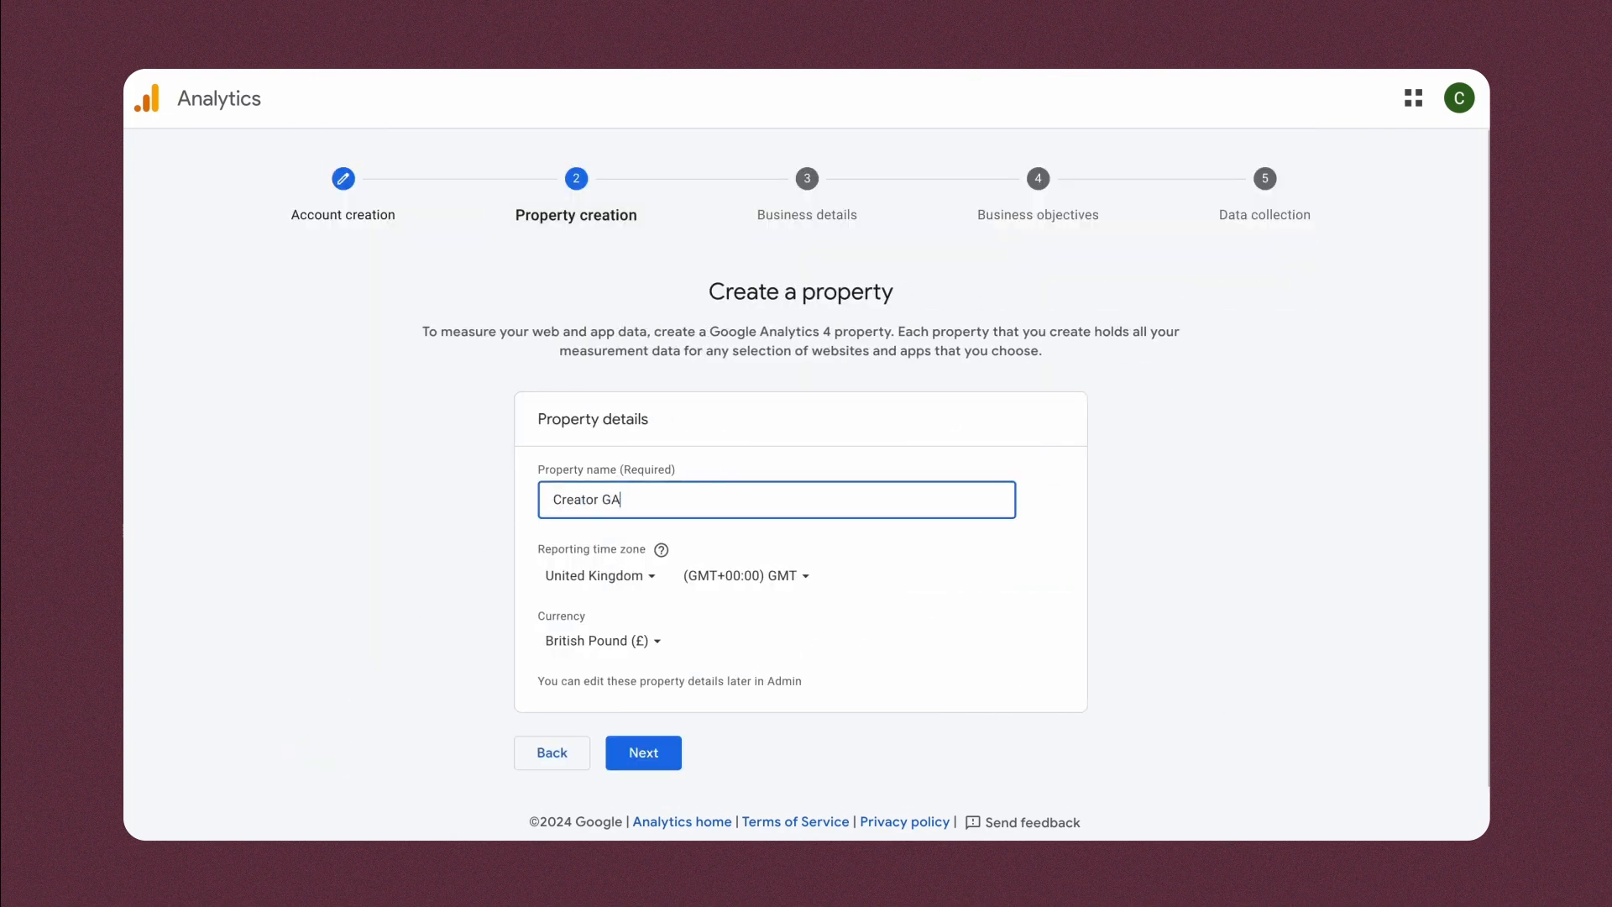
{"action": "left_click", "coordinate": [600, 575]}
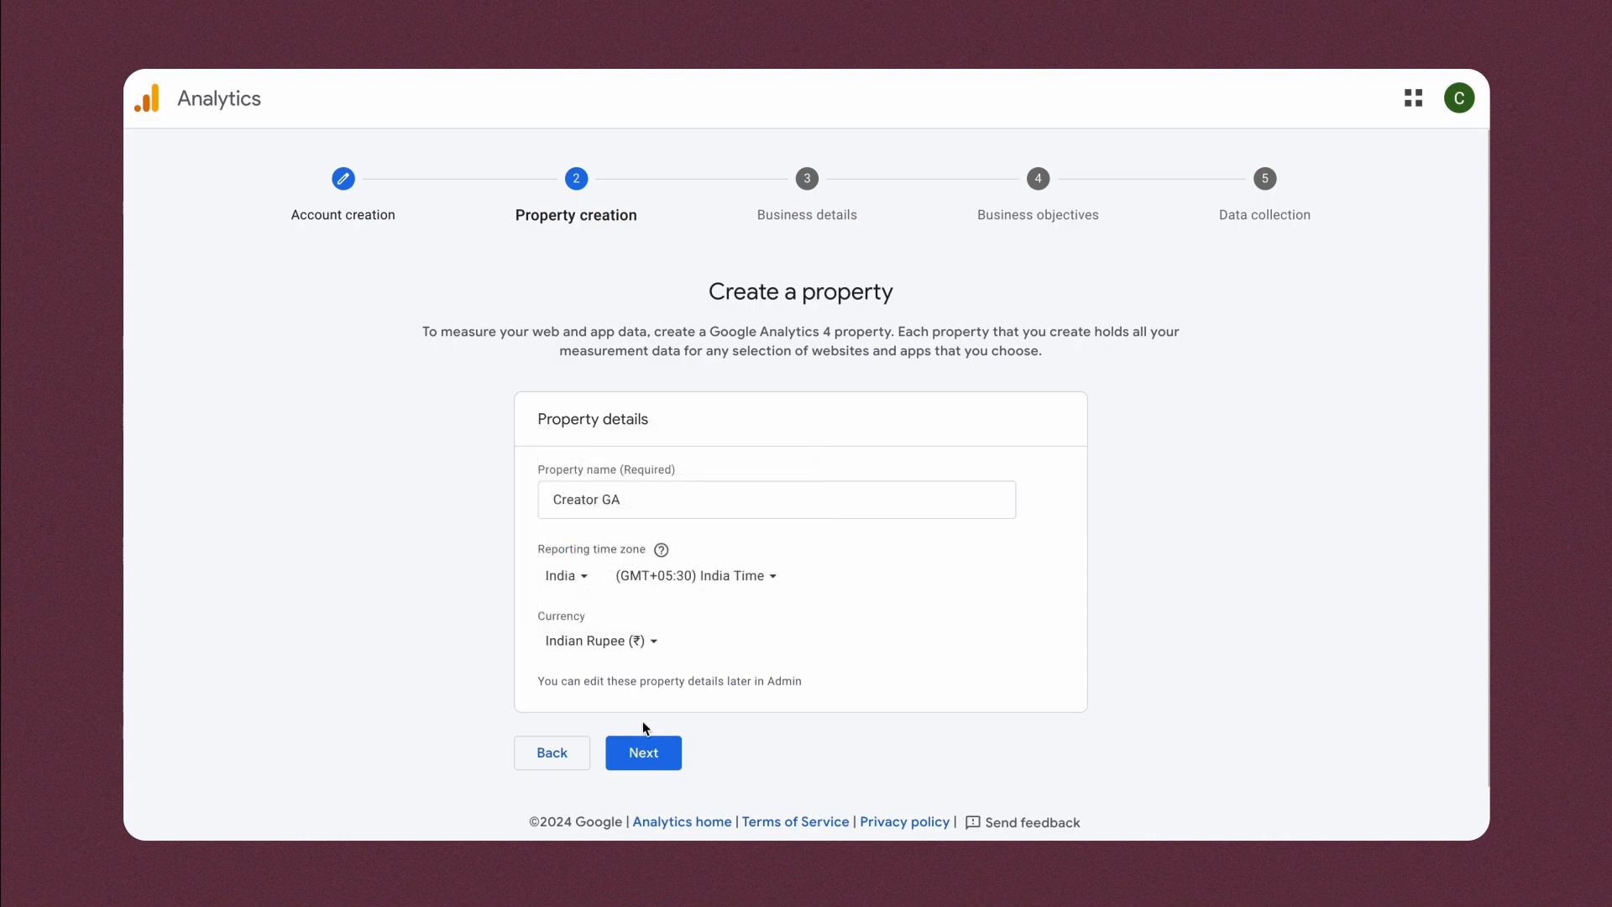
{"action": "left_click", "coordinate": [643, 751]}
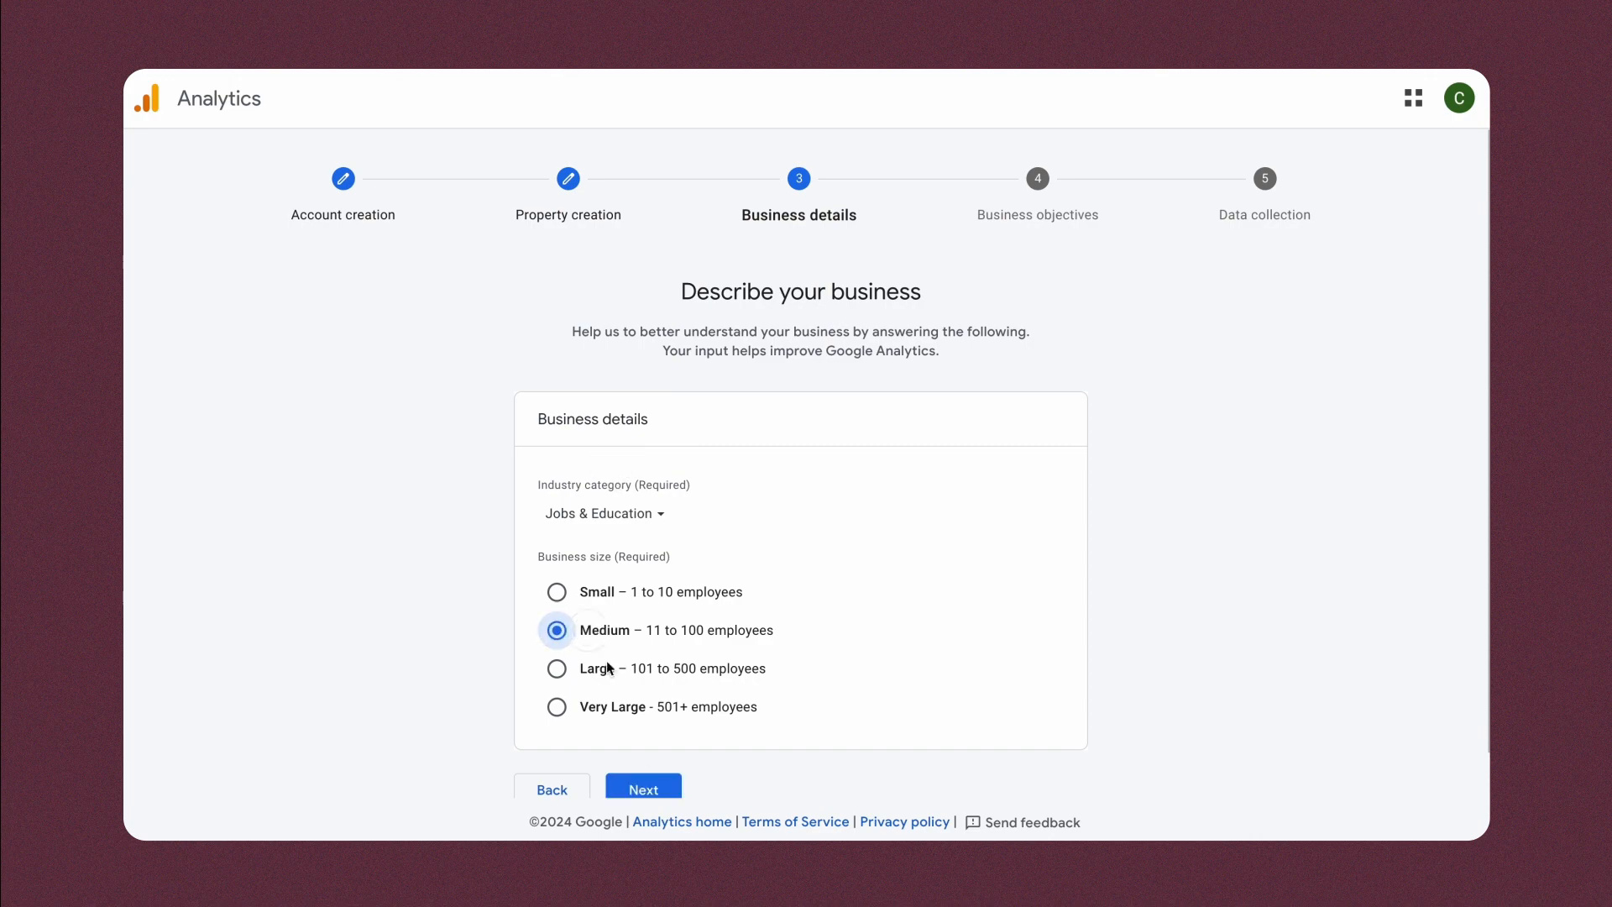
- Add the user behaviour objective and accept India's terms of service to create the account
{"action": "left_click", "coordinate": [642, 790]}
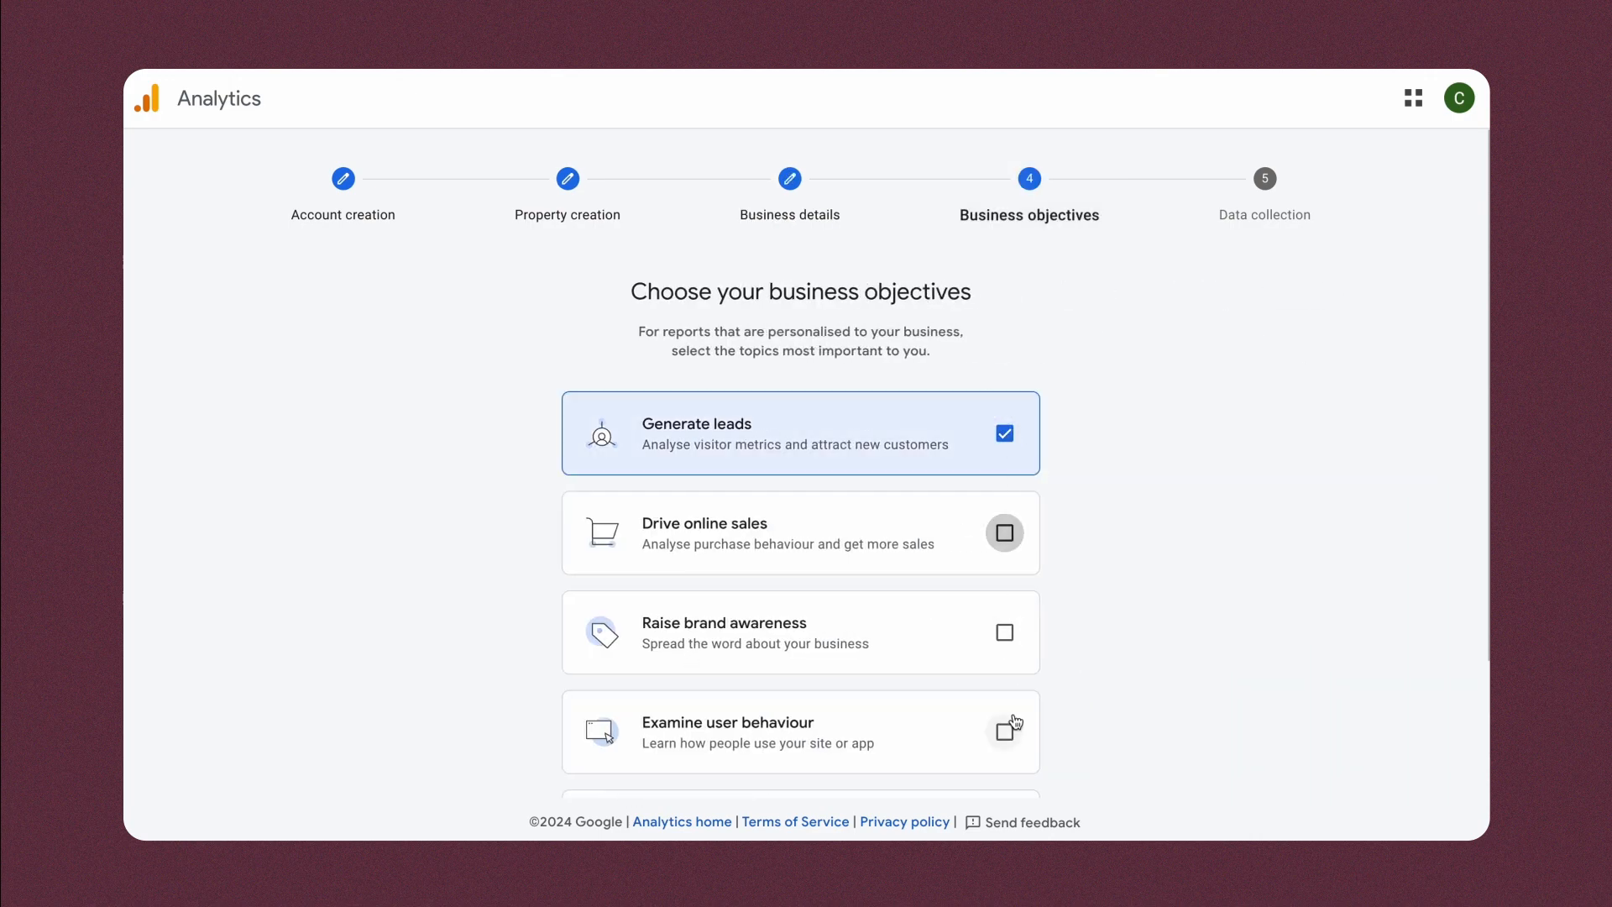
{"action": "left_click", "coordinate": [1005, 731]}
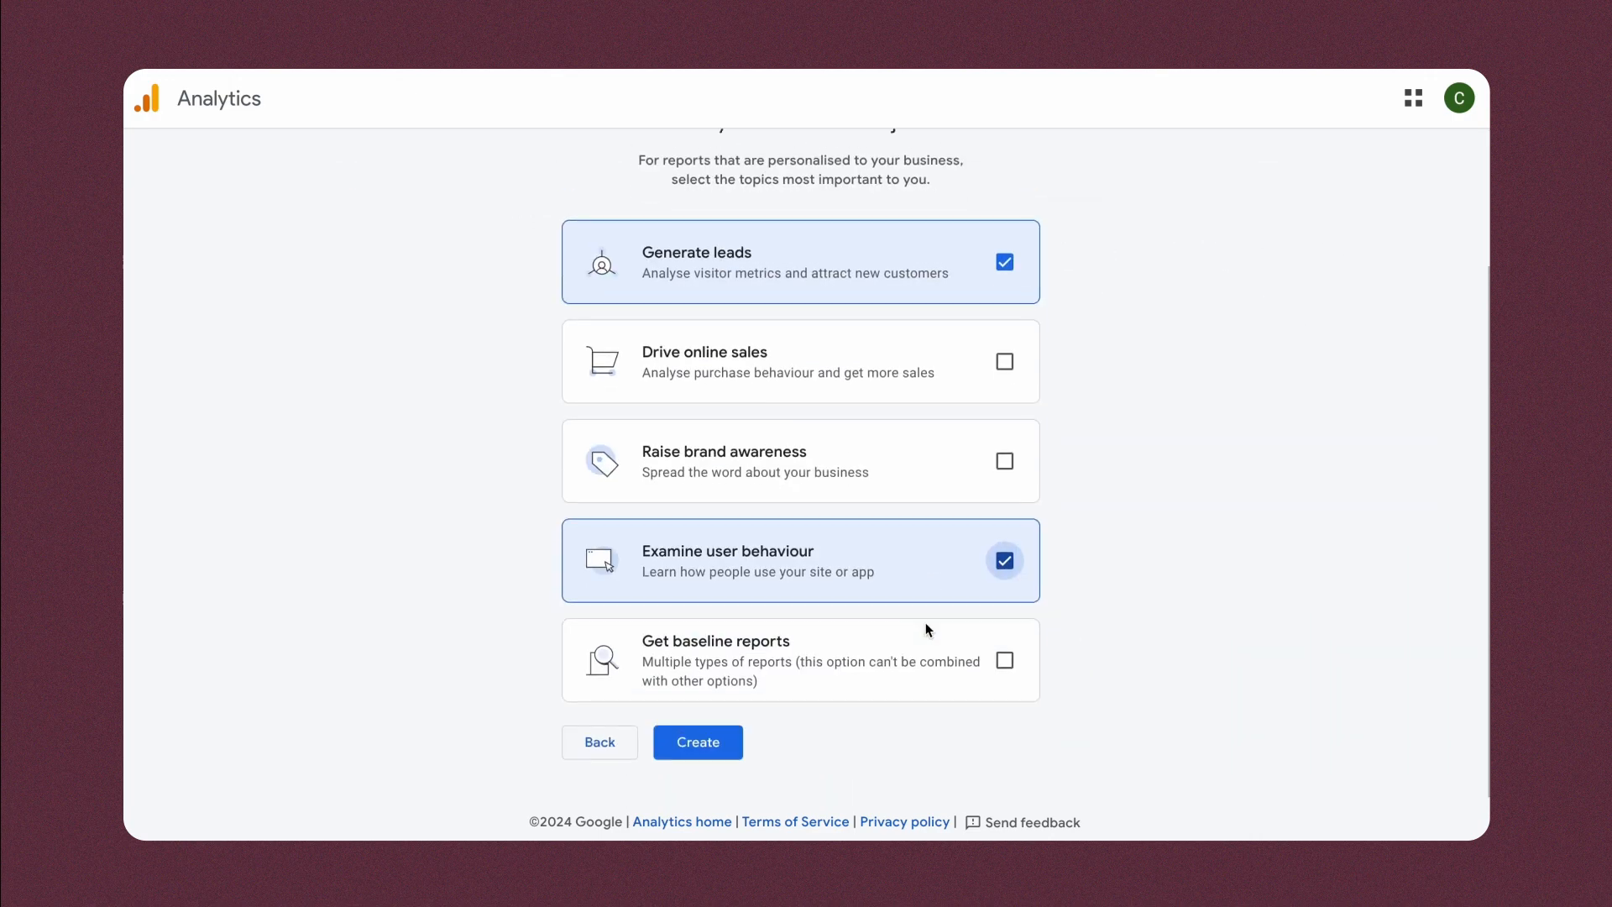
{"action": "mouse_move", "coordinate": [698, 741]}
{"action": "type", "text": "indi"}
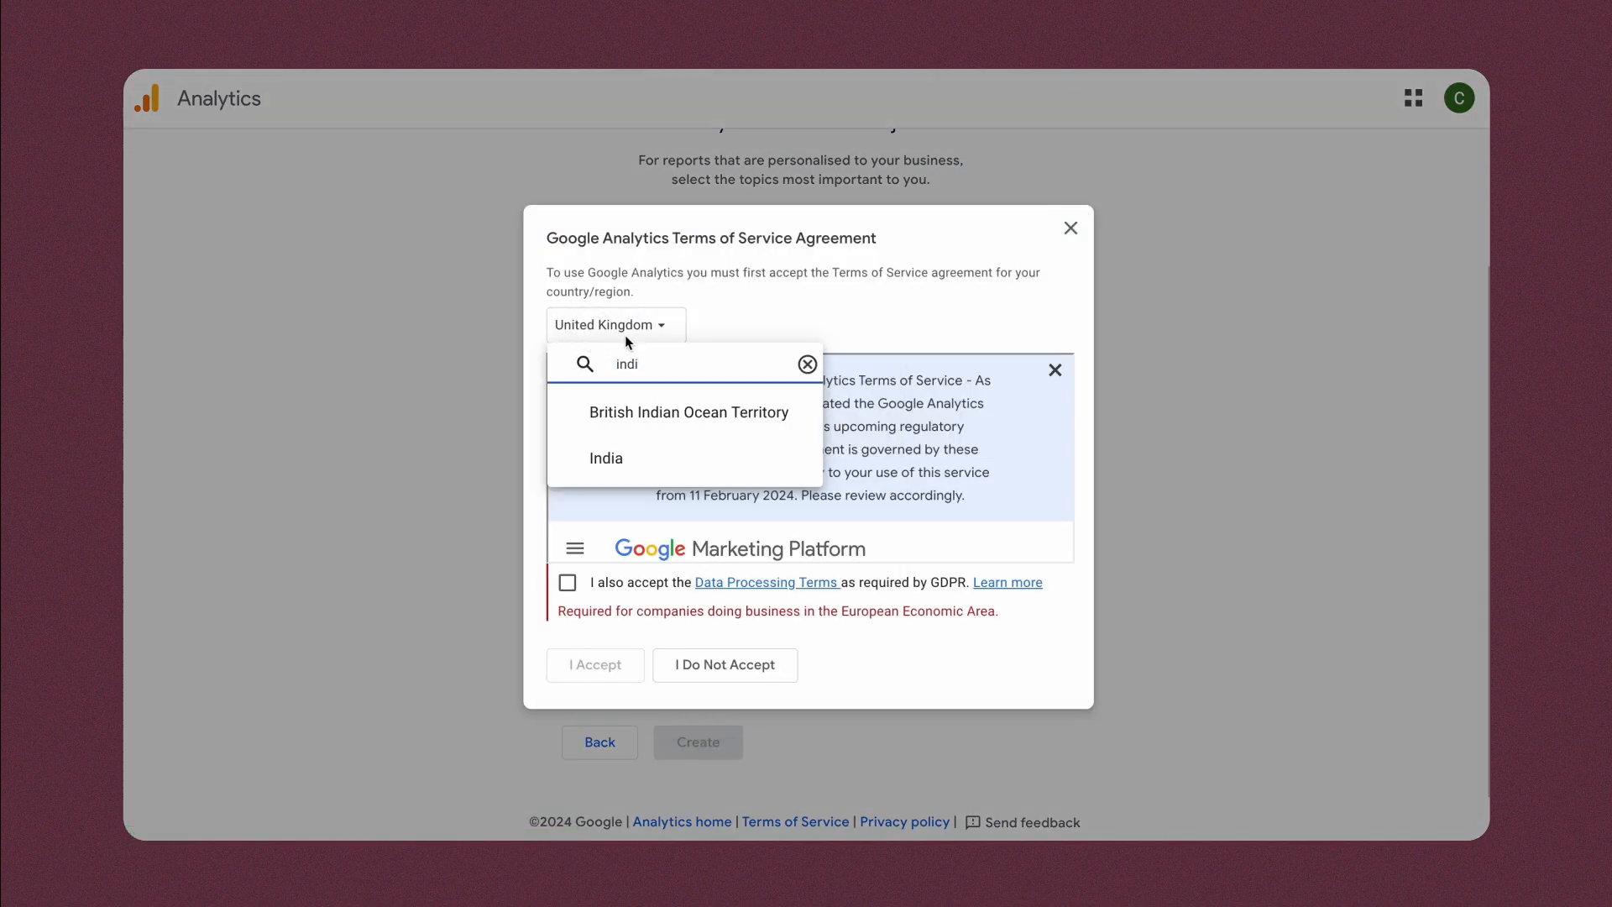
{"action": "left_click", "coordinate": [606, 457]}
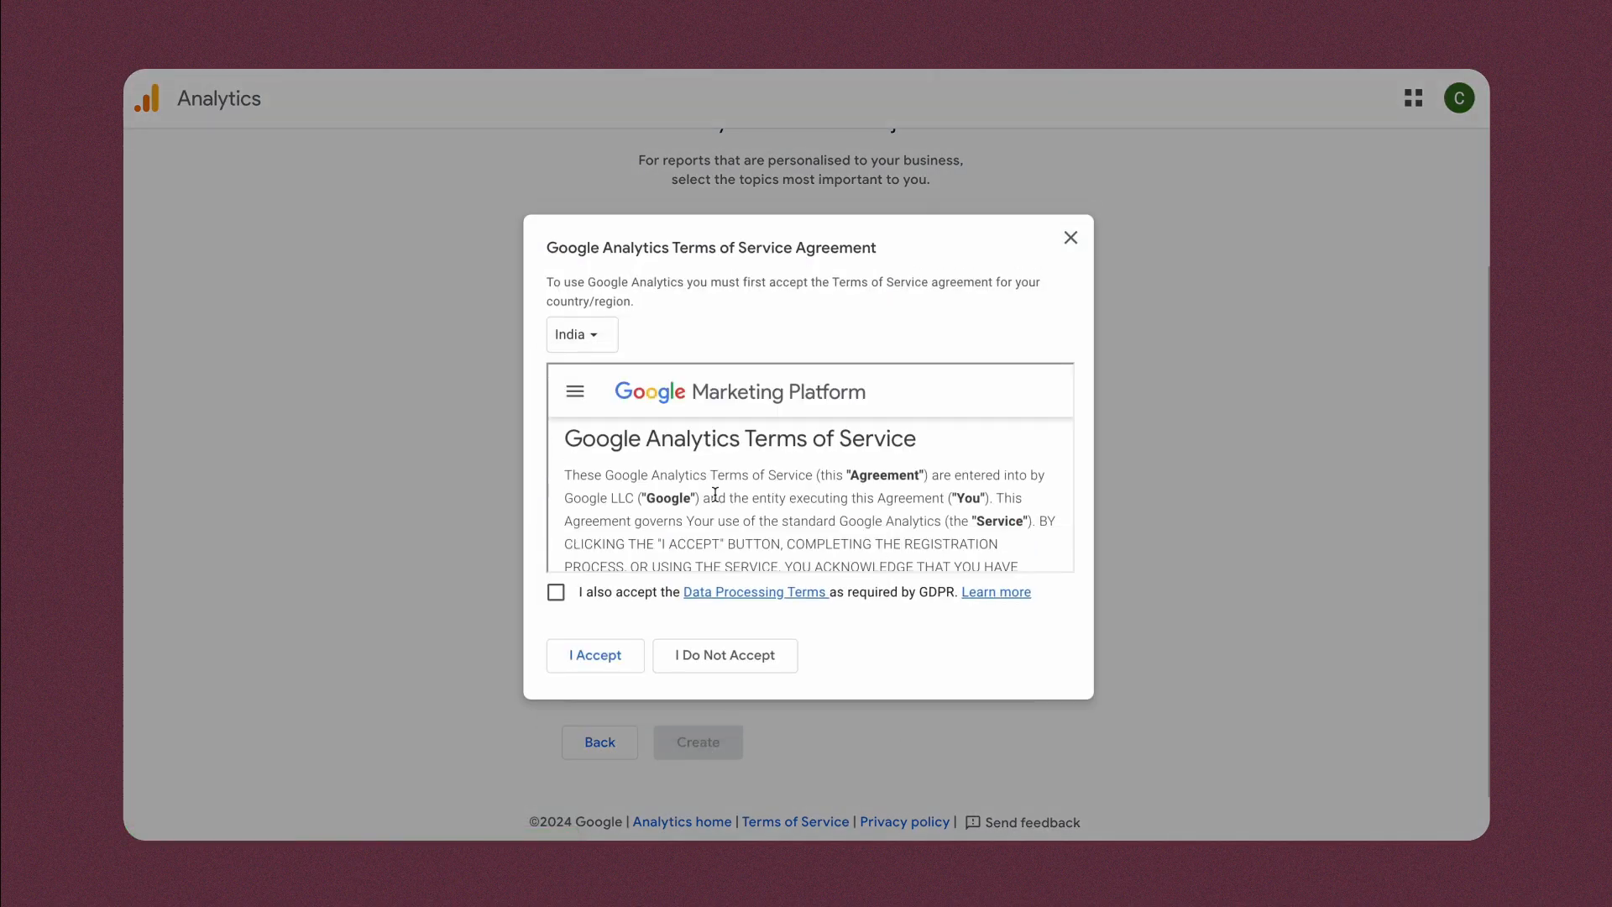
{"action": "left_click", "coordinate": [594, 655]}
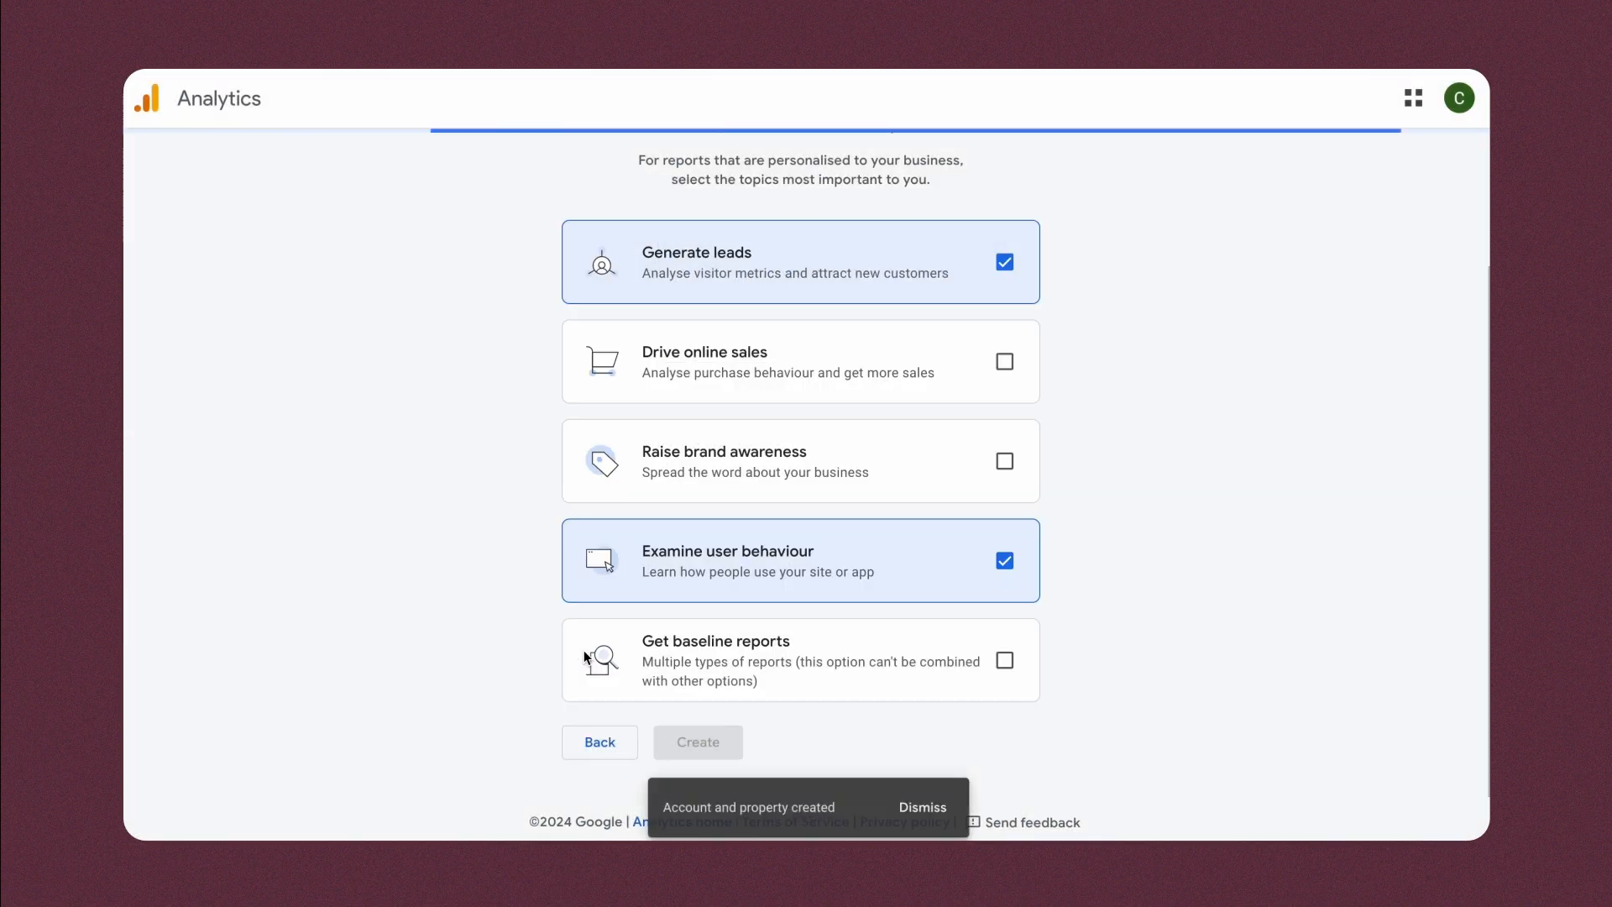
{"action": "left_click", "coordinate": [696, 741]}
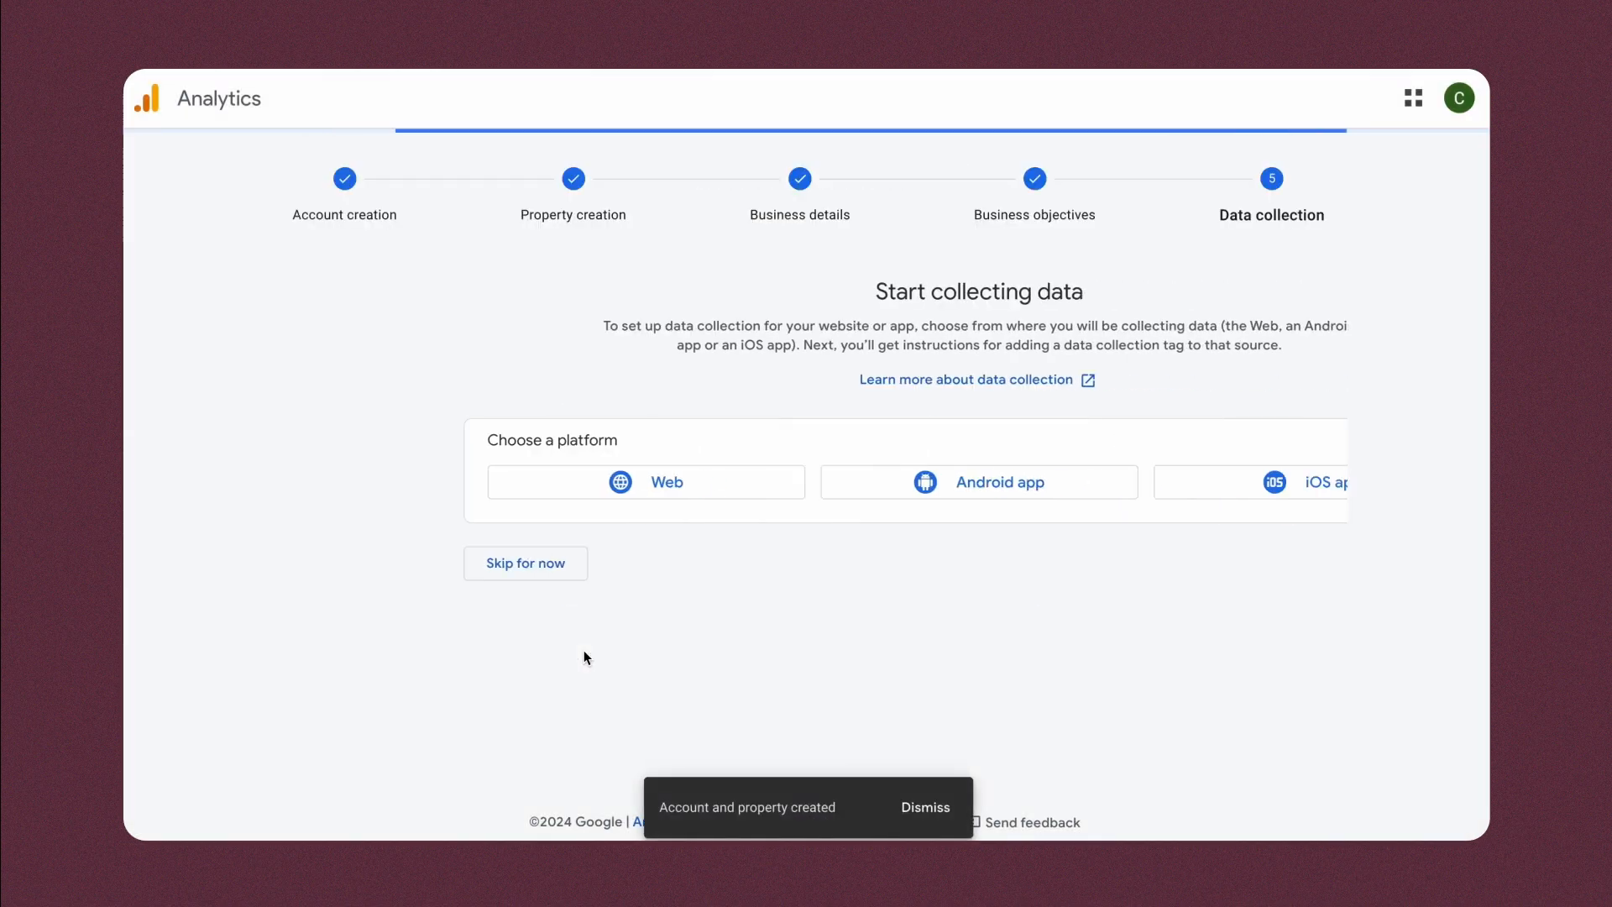
- Skip the data collection platform choice to land on the Creator GA home page
{"action": "left_click", "coordinate": [524, 563]}
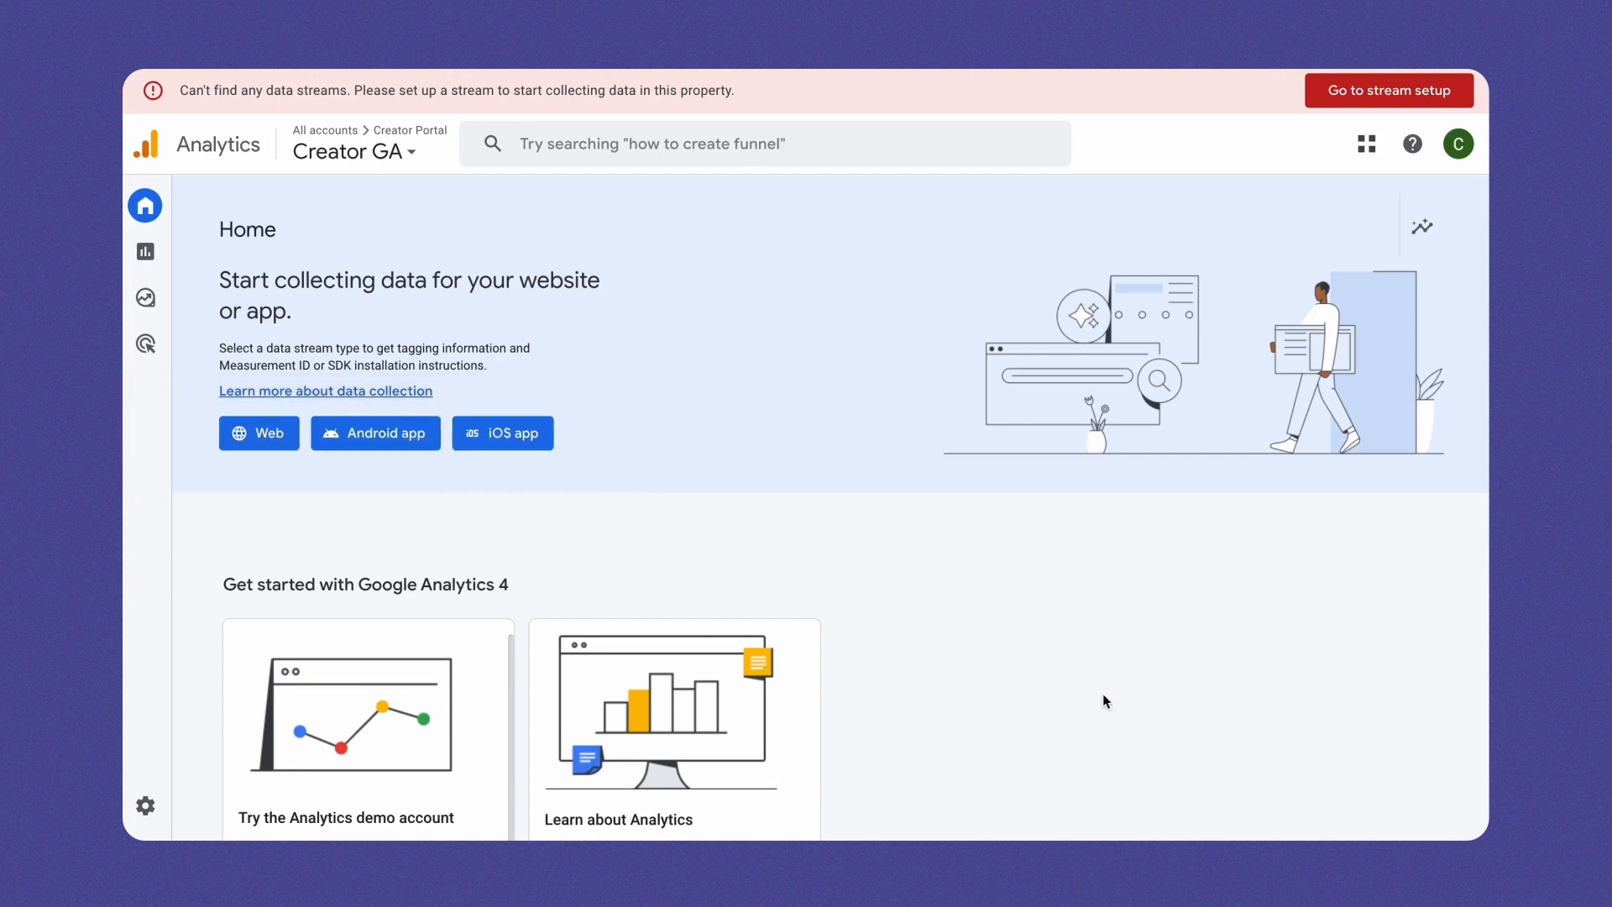
{"action": "mouse_move", "coordinate": [385, 453]}
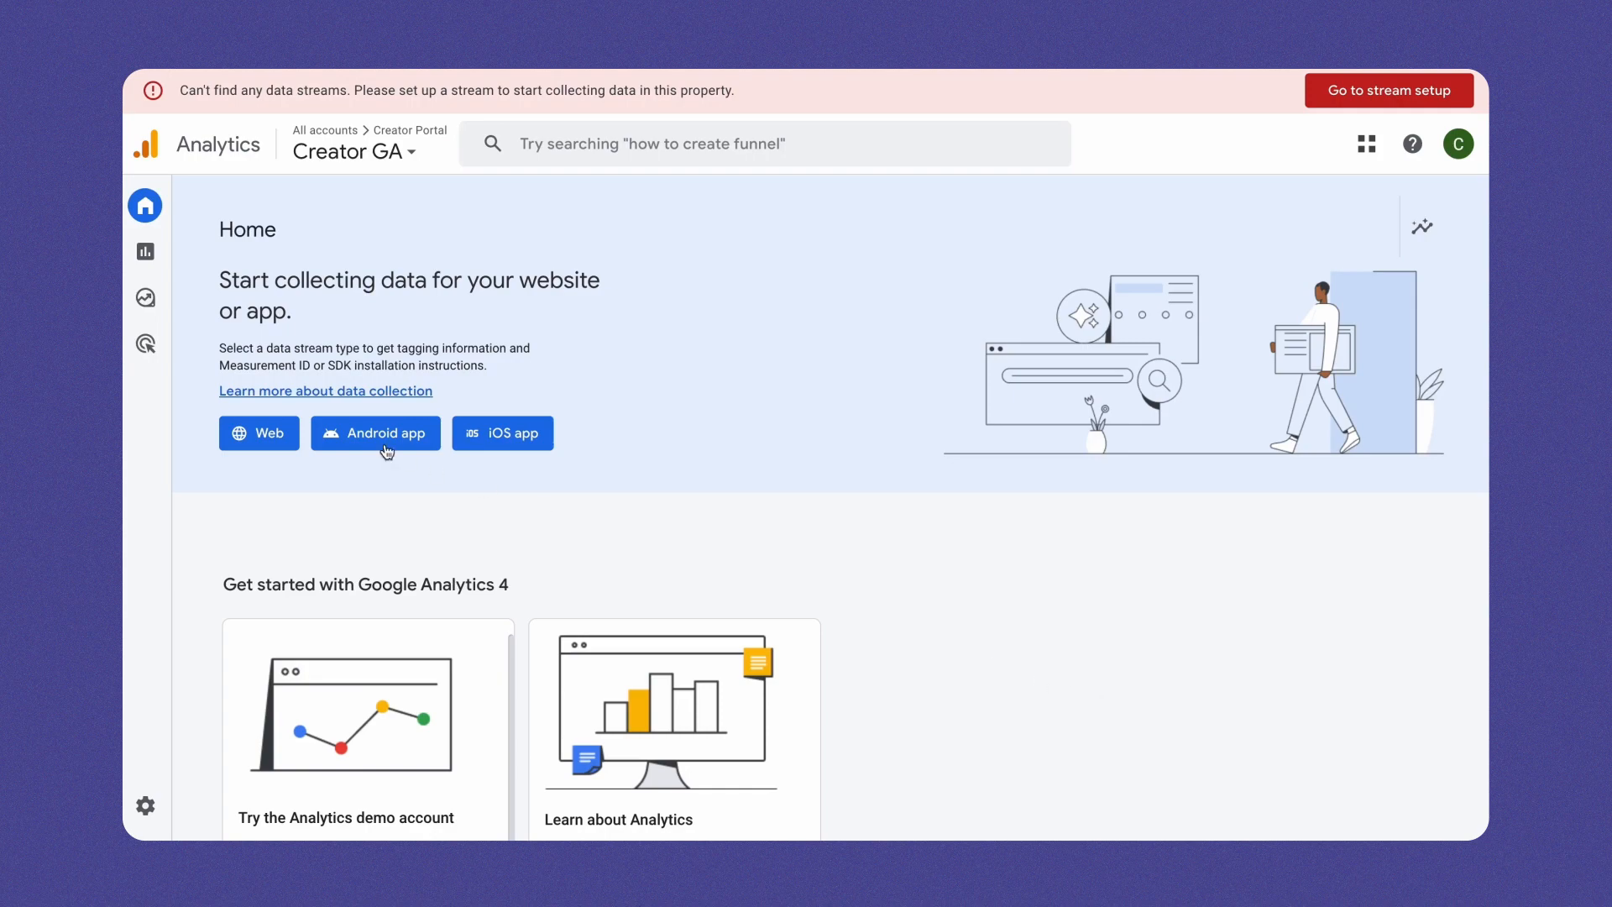
{"action": "mouse_move", "coordinate": [258, 433]}
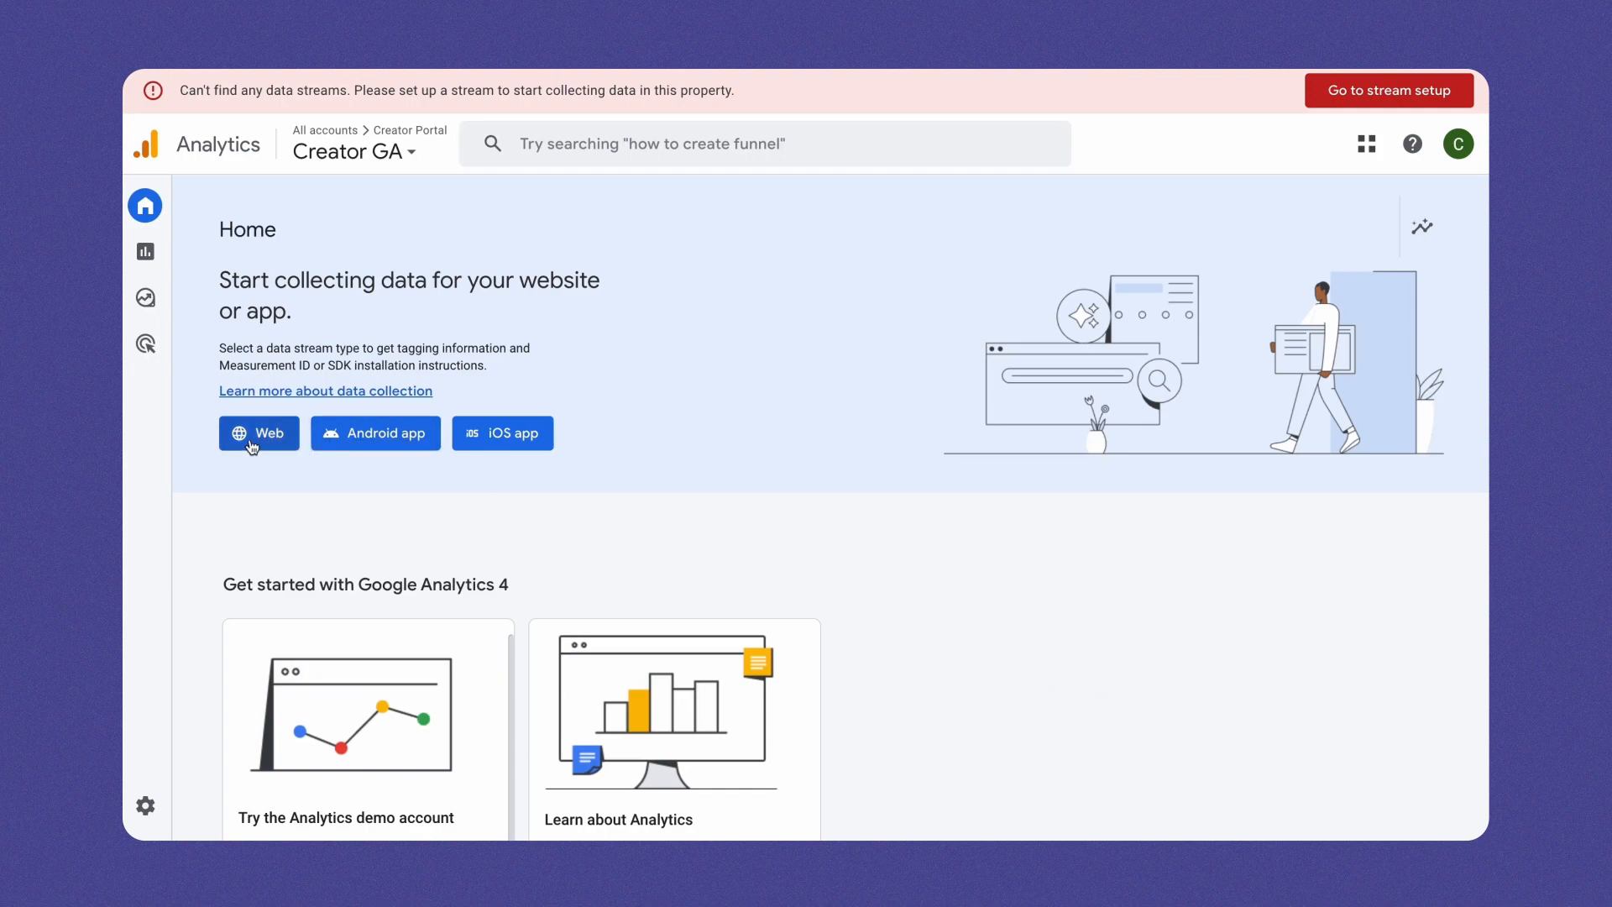
- Set up a web stream named Education_Creator with enhanced measurement on and create it
{"action": "left_click", "coordinate": [258, 432]}
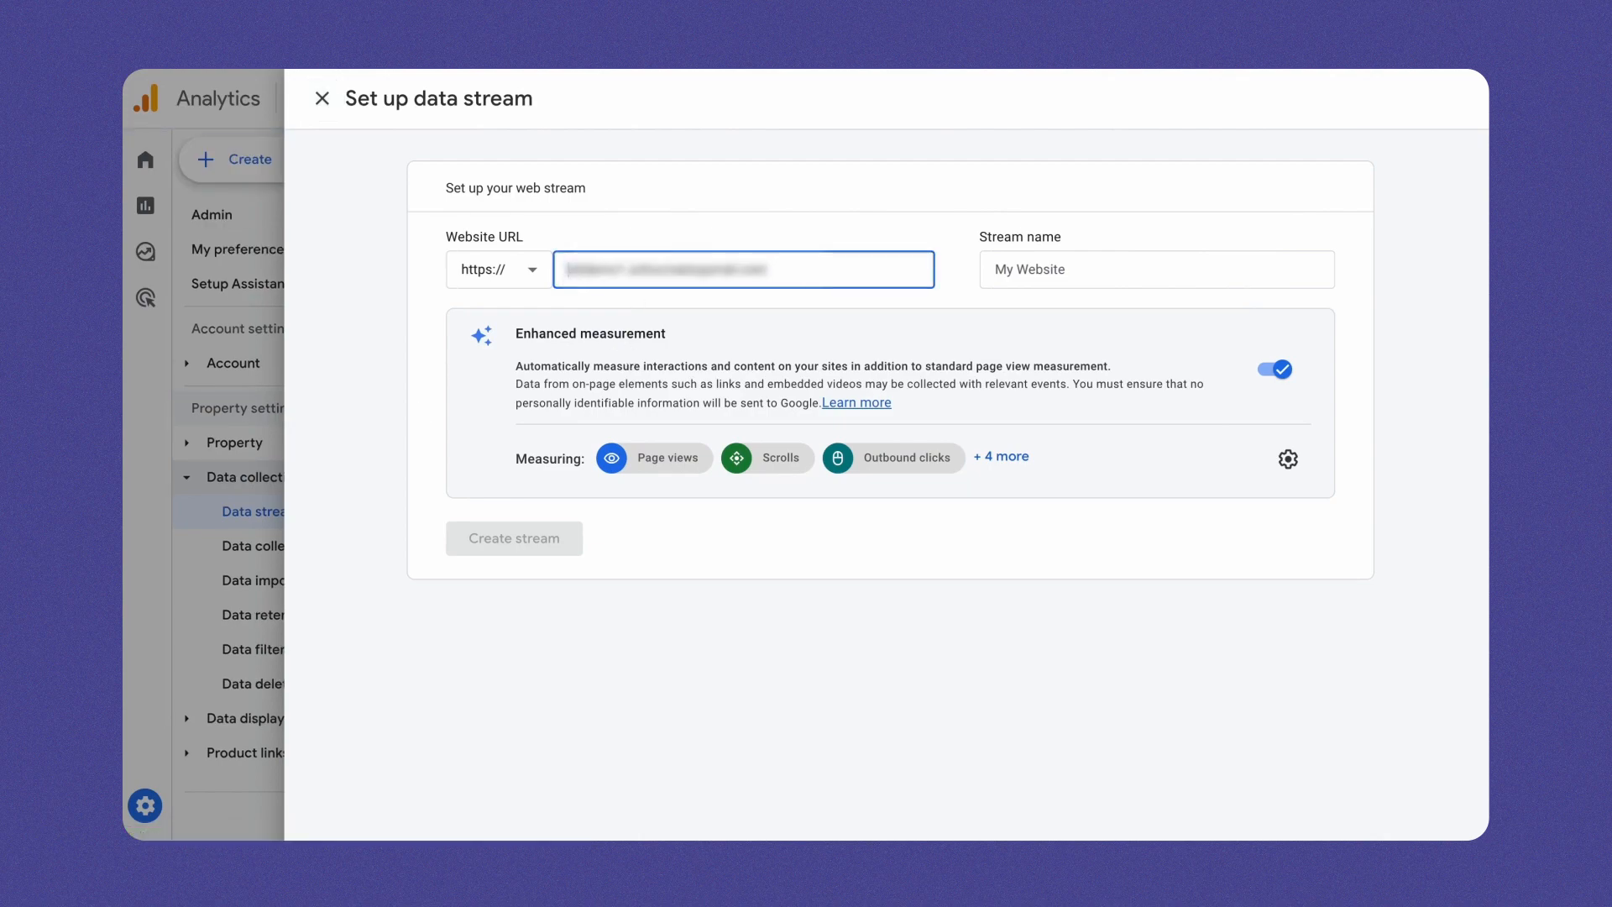
{"action": "type", "text": "Education_Creator"}
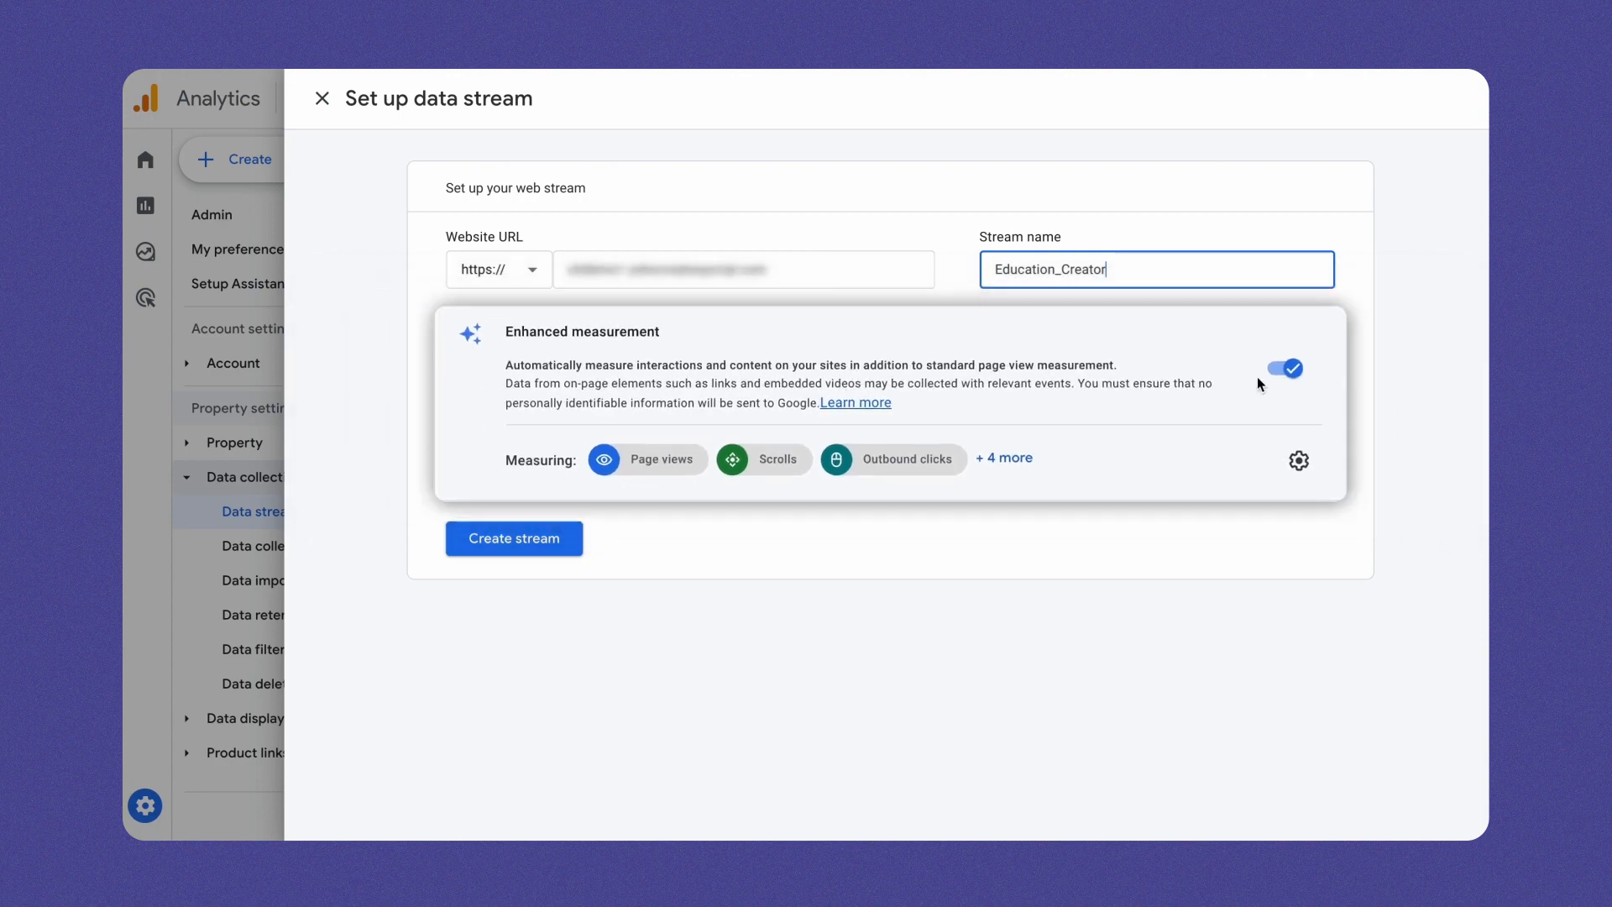
{"action": "left_click", "coordinate": [513, 538]}
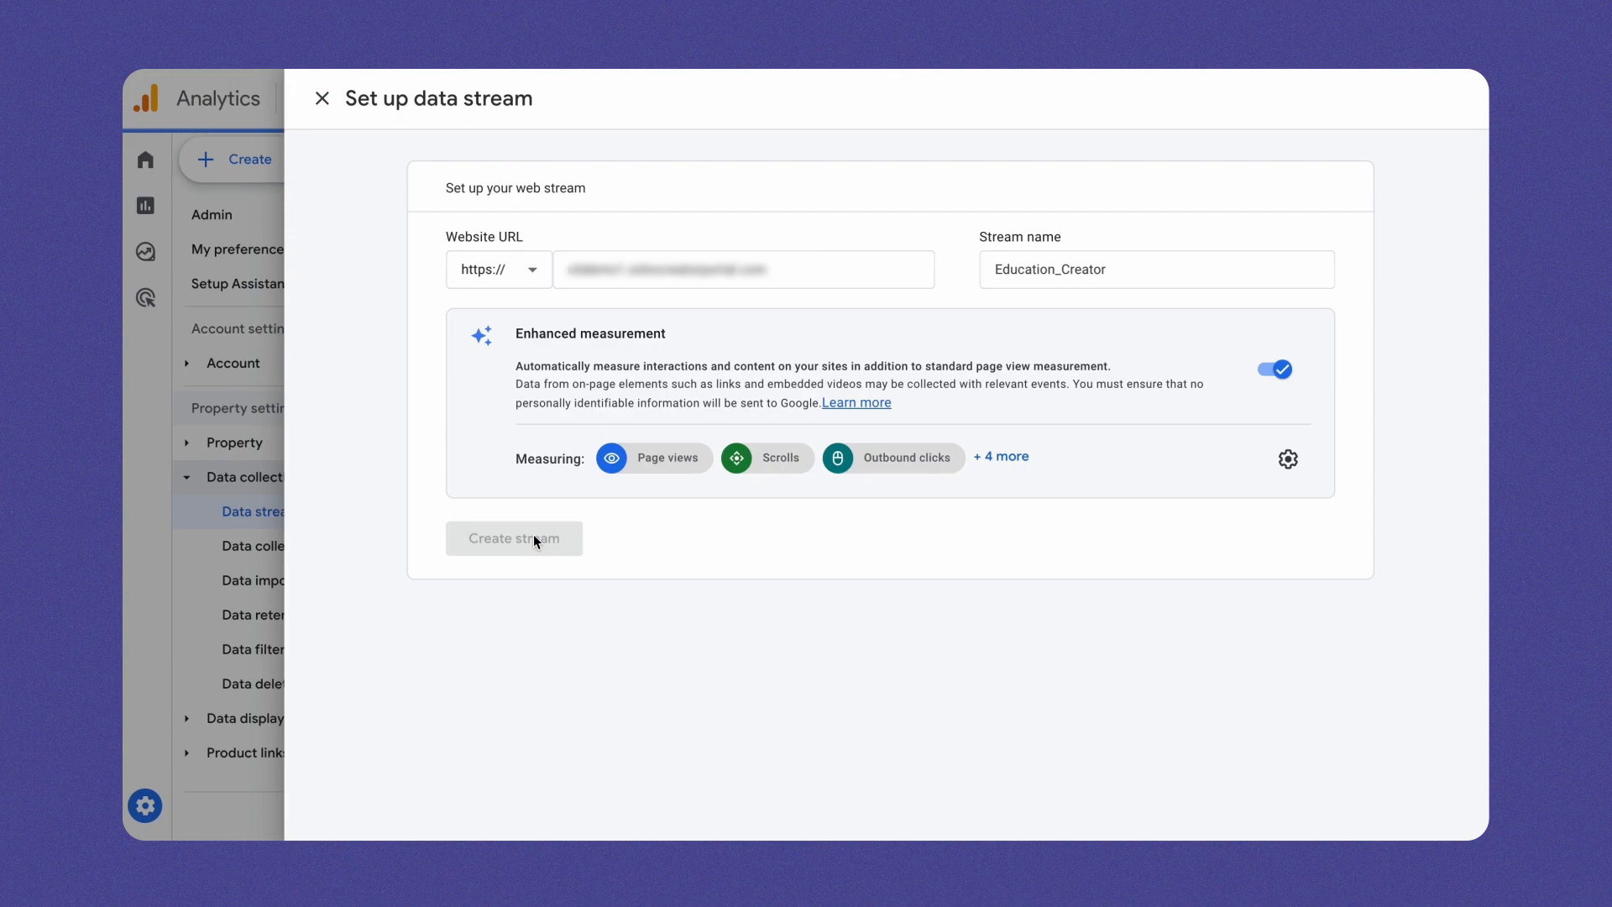
{"action": "left_click", "coordinate": [513, 537]}
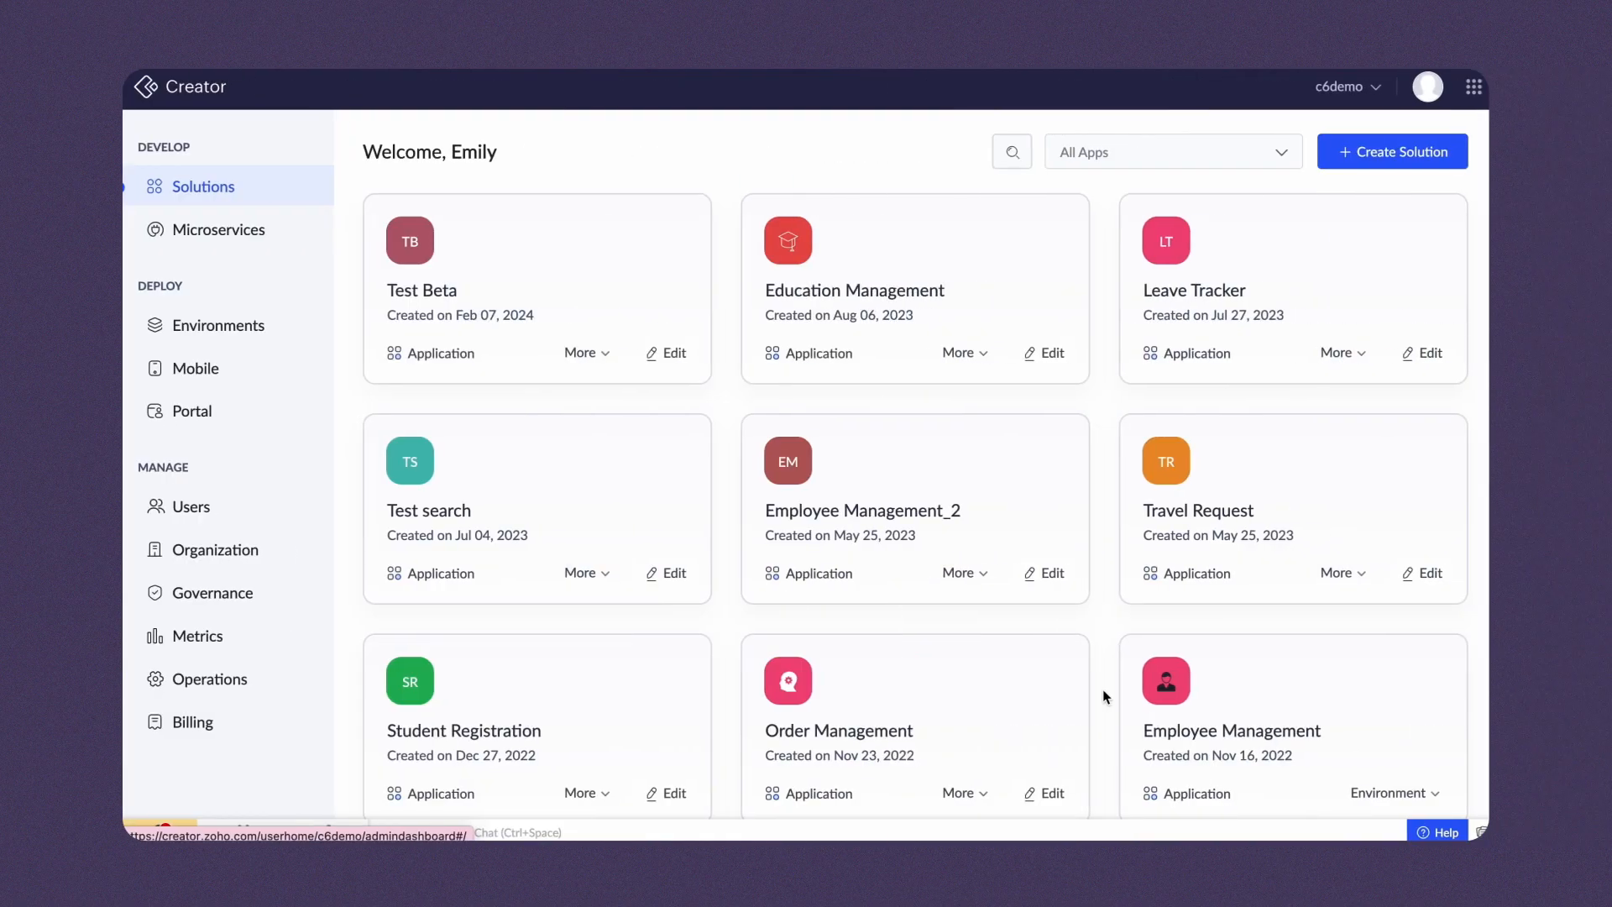
- Enable Google Analytics in the Education Management portal settings and save the measurement ID
{"action": "left_click", "coordinate": [193, 411]}
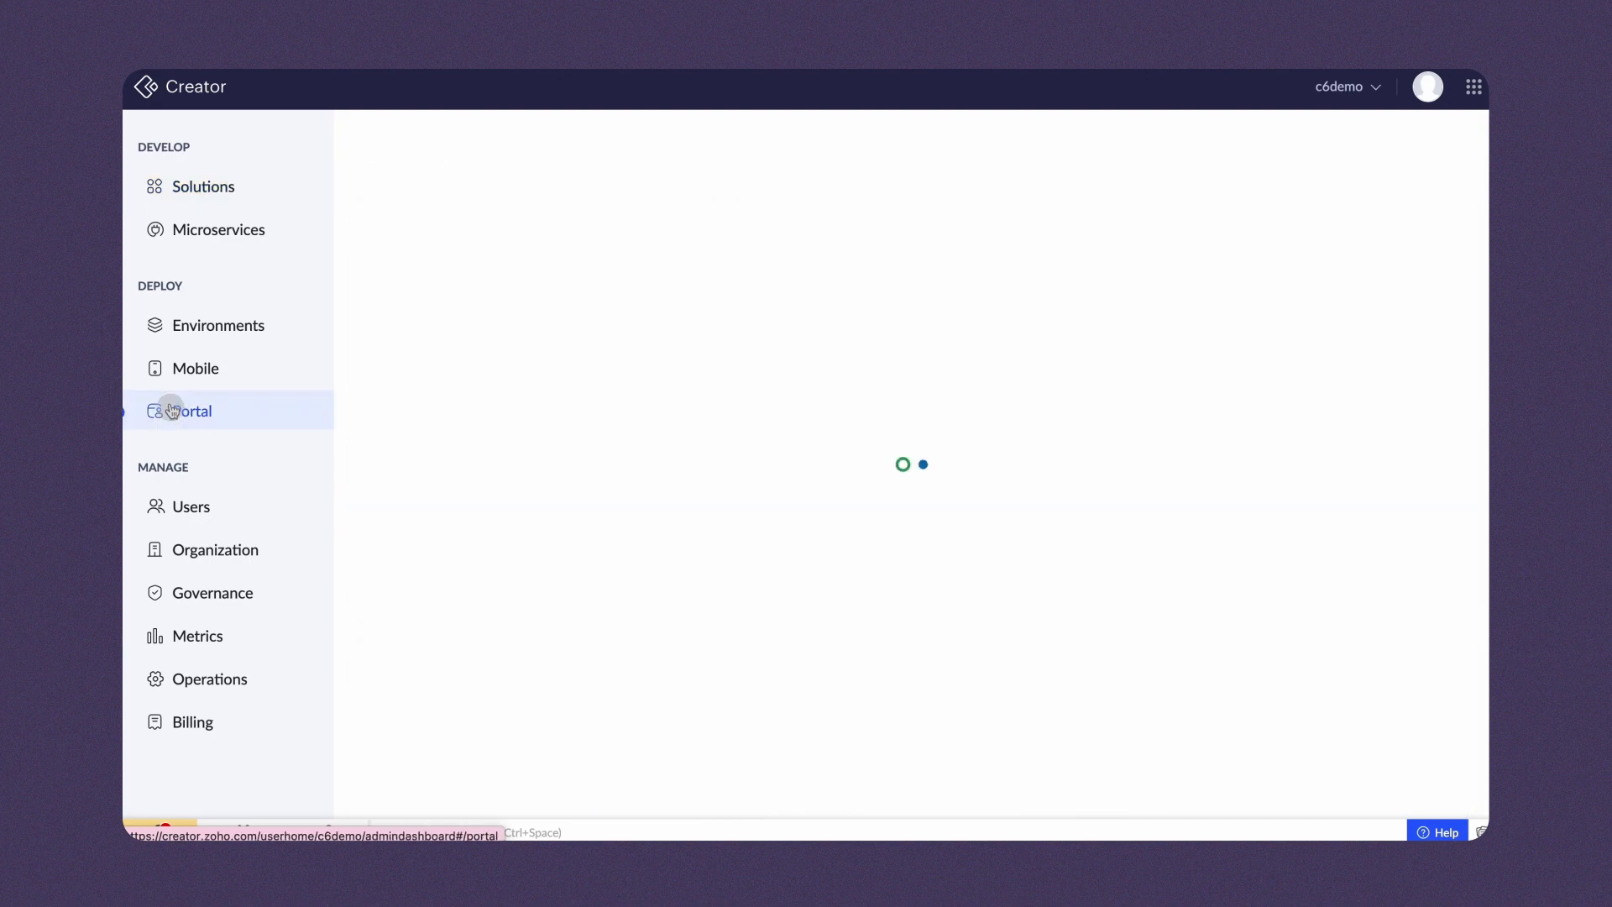
{"action": "left_click", "coordinate": [192, 411]}
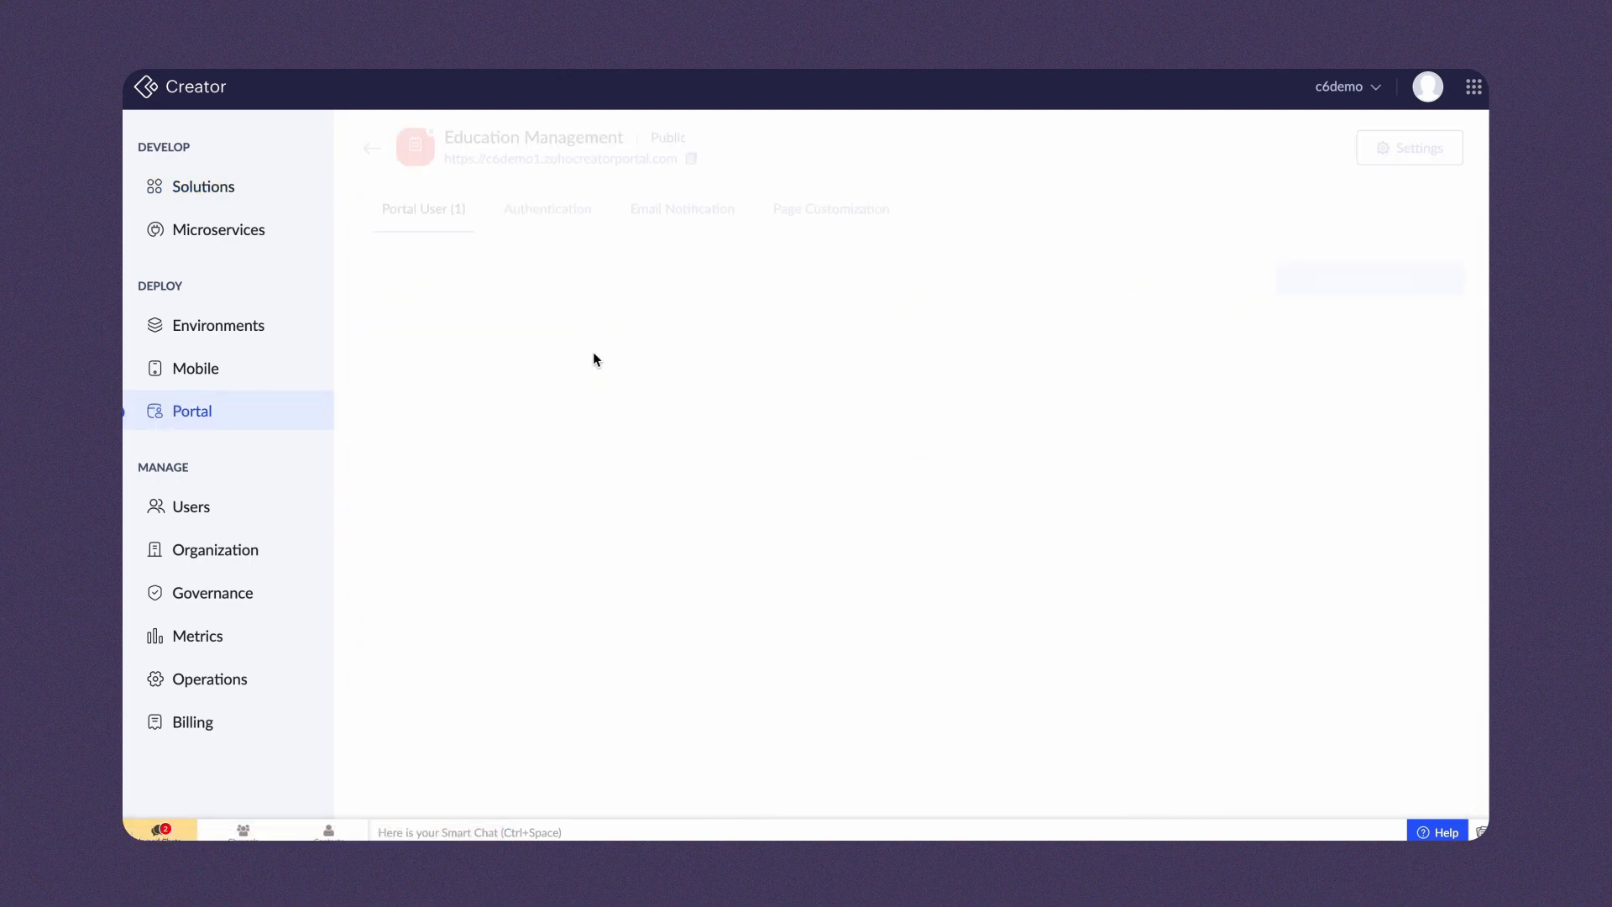
{"action": "left_click", "coordinate": [1410, 147]}
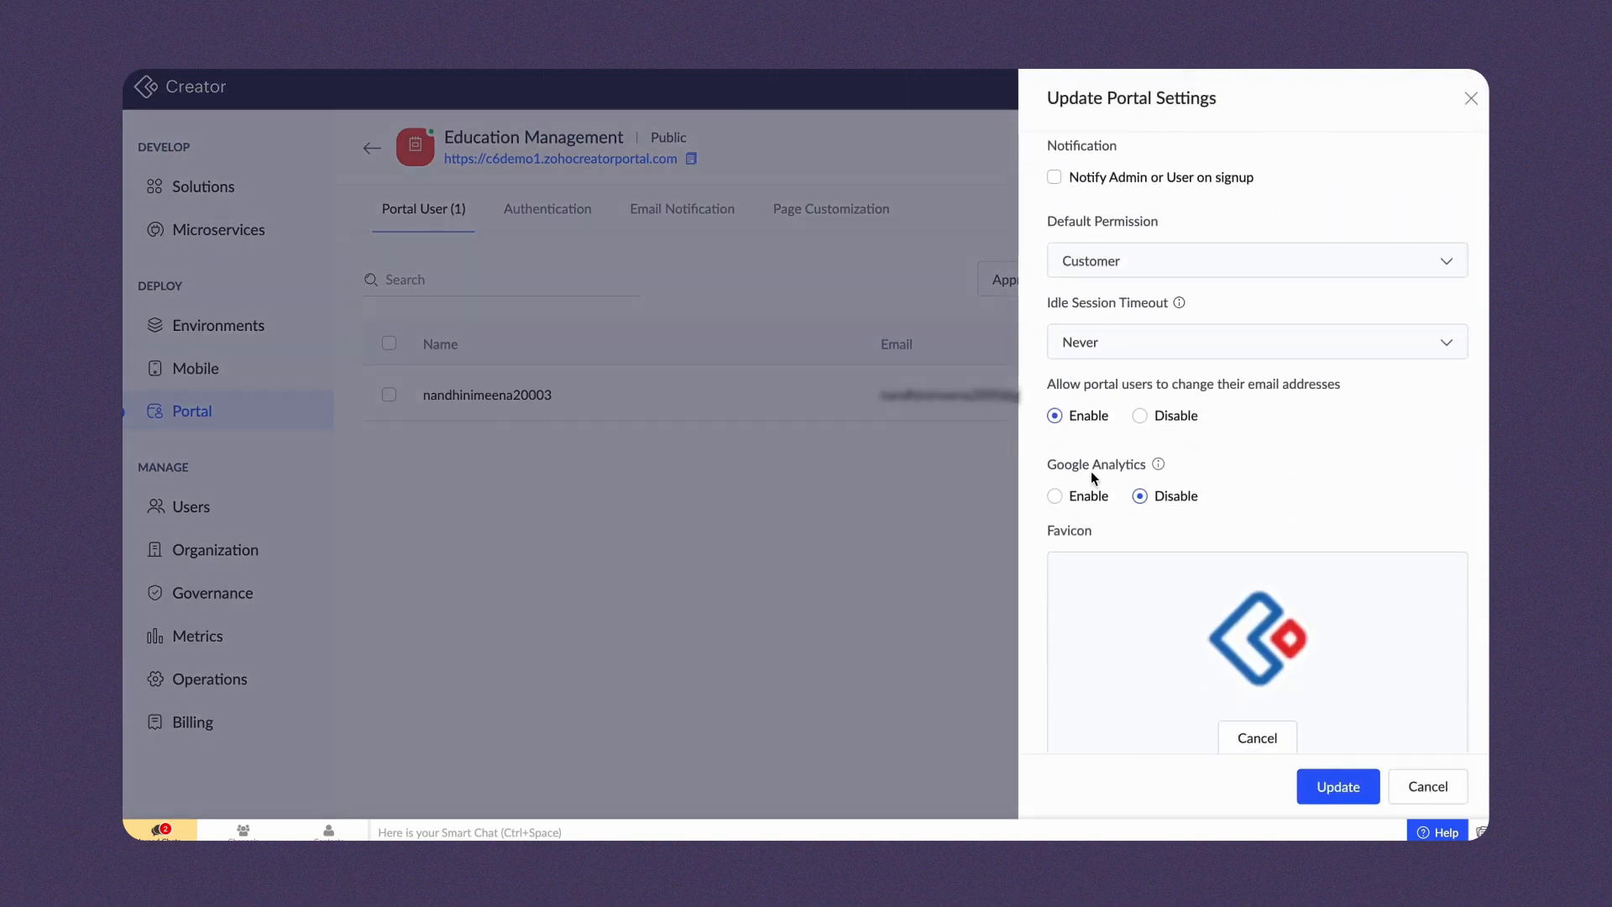
{"action": "left_click", "coordinate": [1054, 495]}
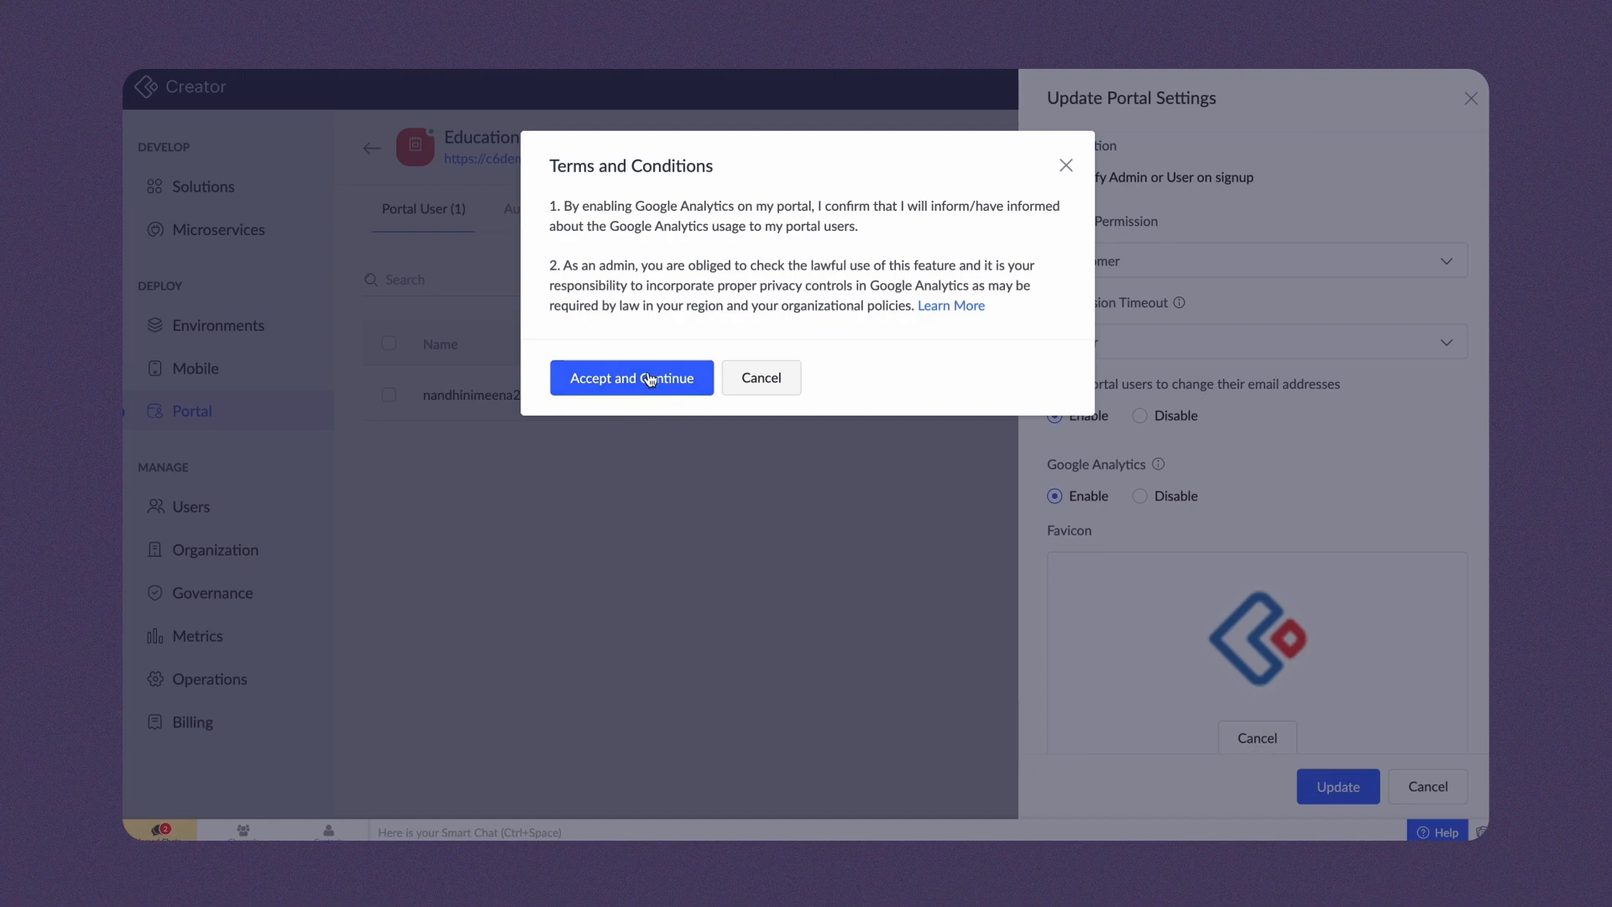
{"action": "left_click", "coordinate": [631, 377]}
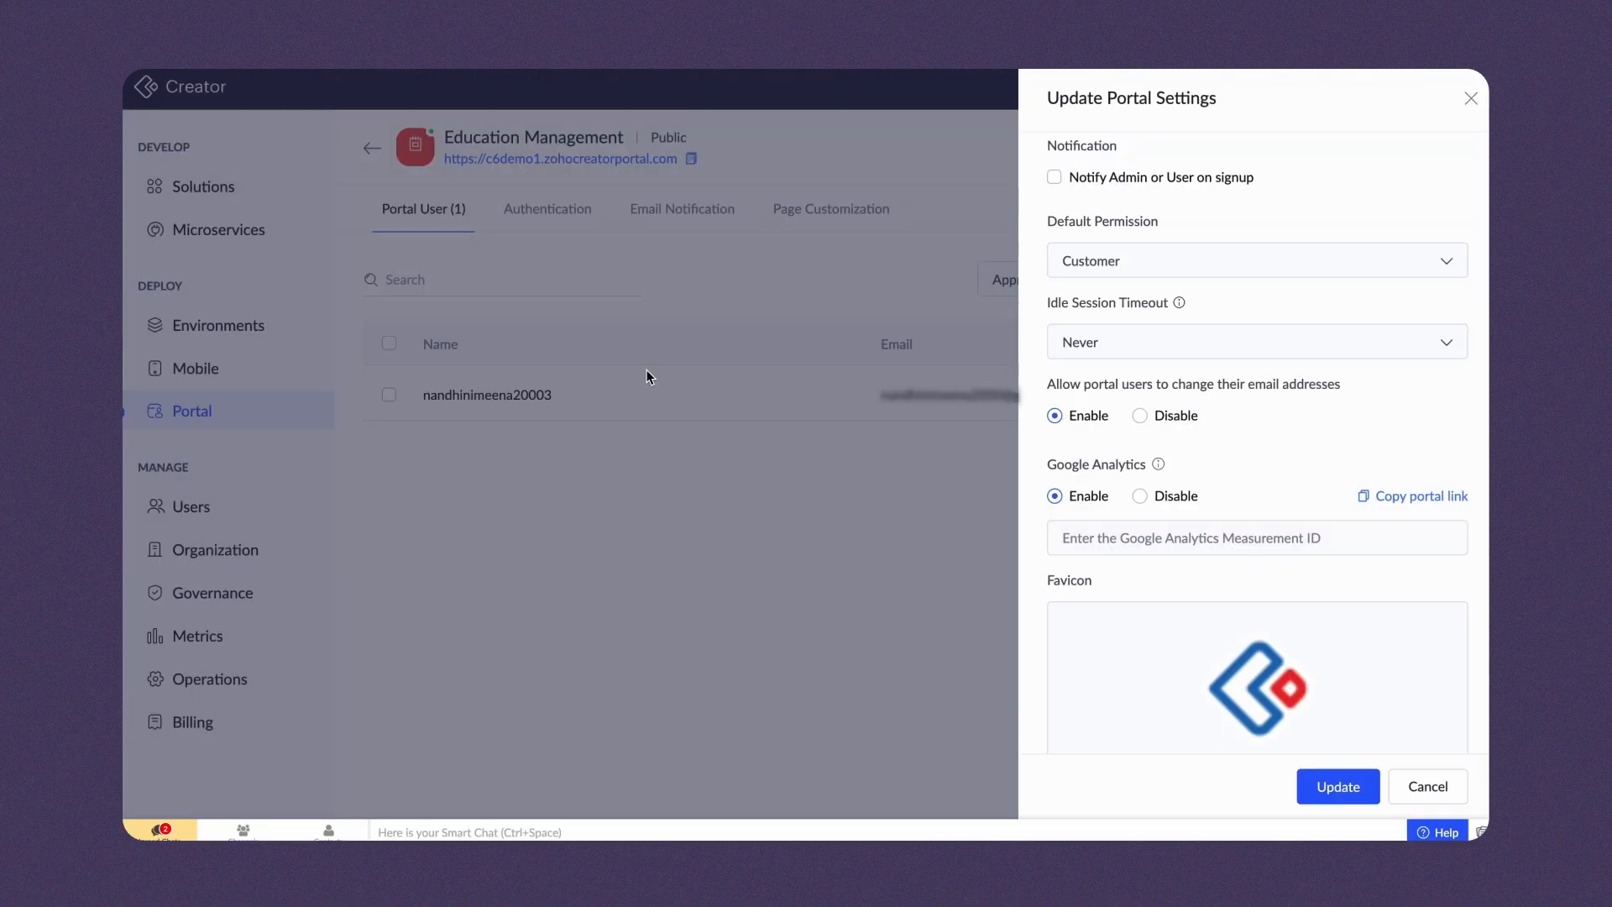
{"action": "mouse_move", "coordinate": [811, 485]}
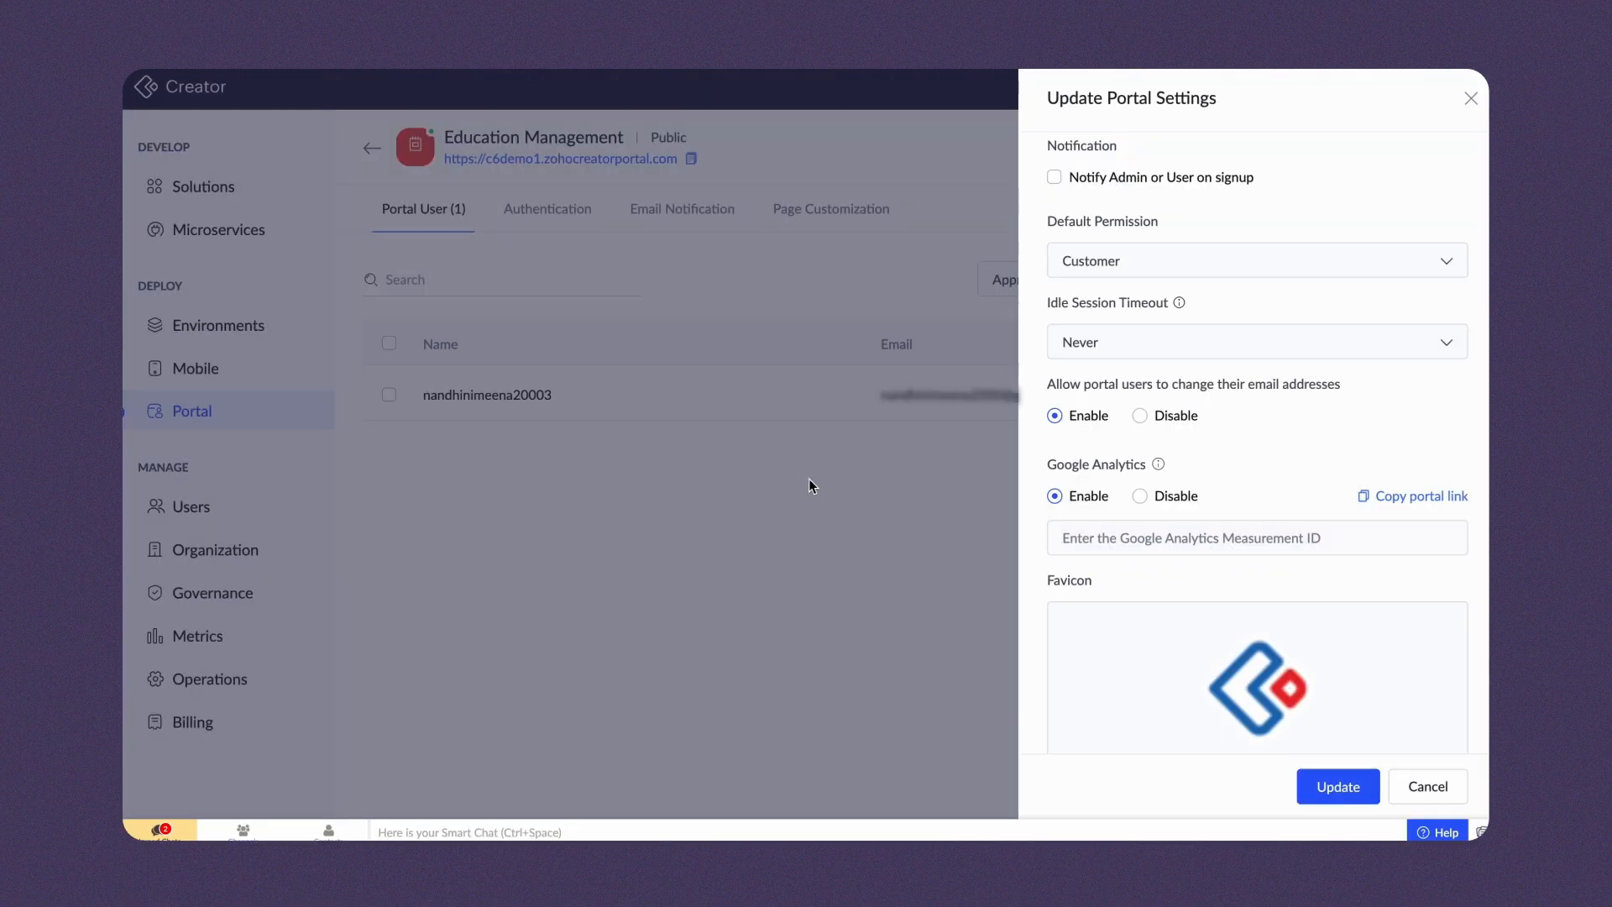
{"action": "left_click", "coordinate": [1255, 536]}
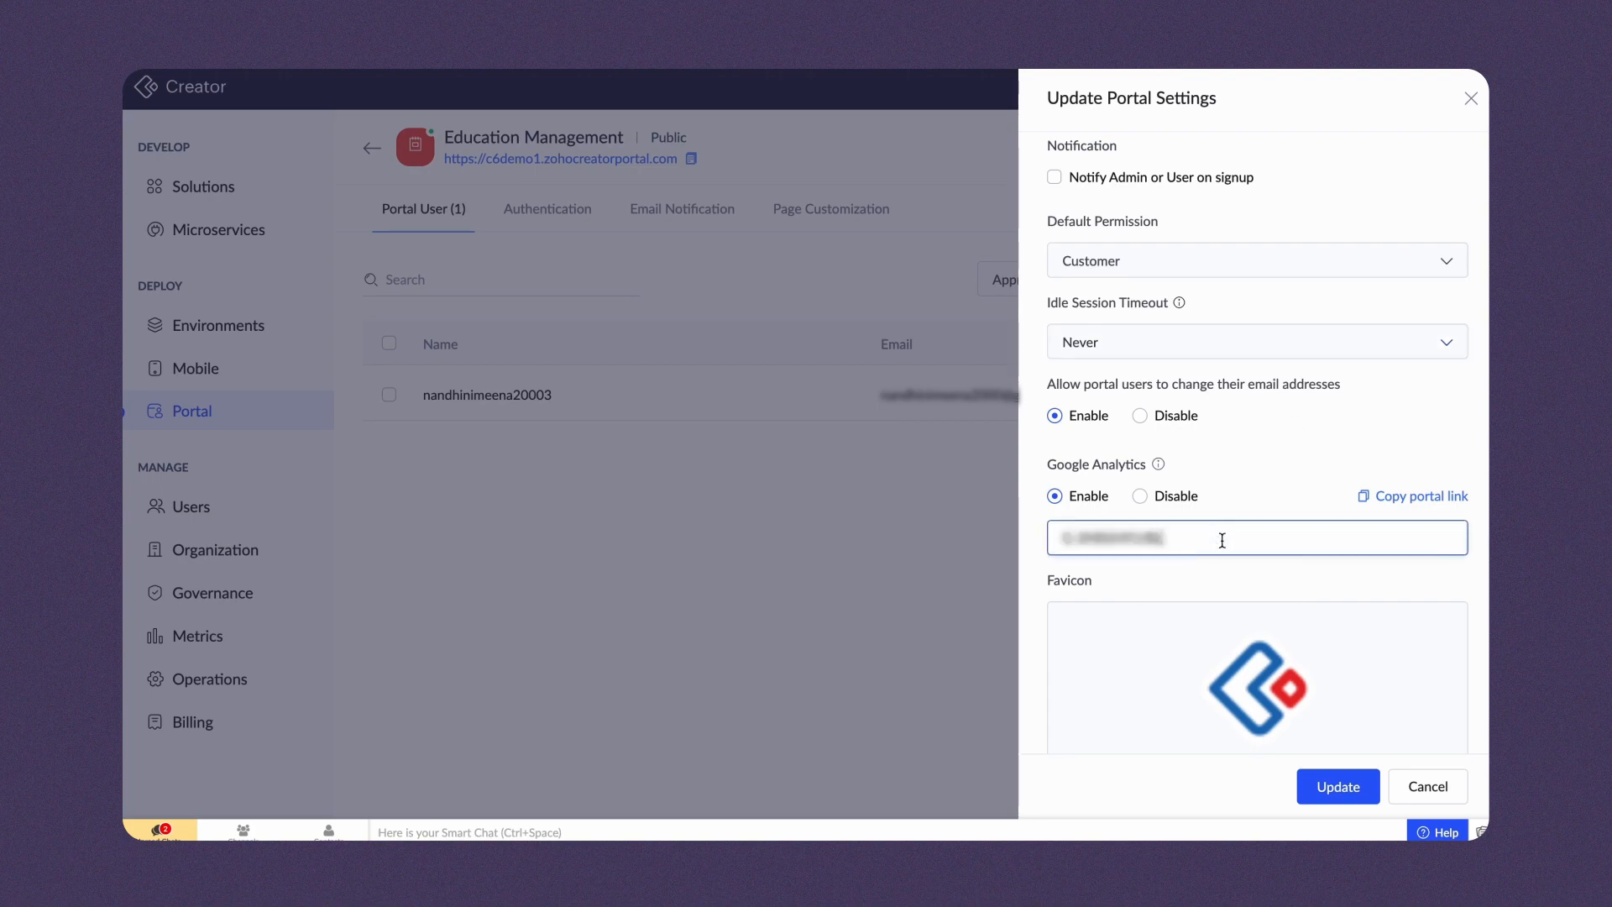
{"action": "left_click", "coordinate": [1337, 786]}
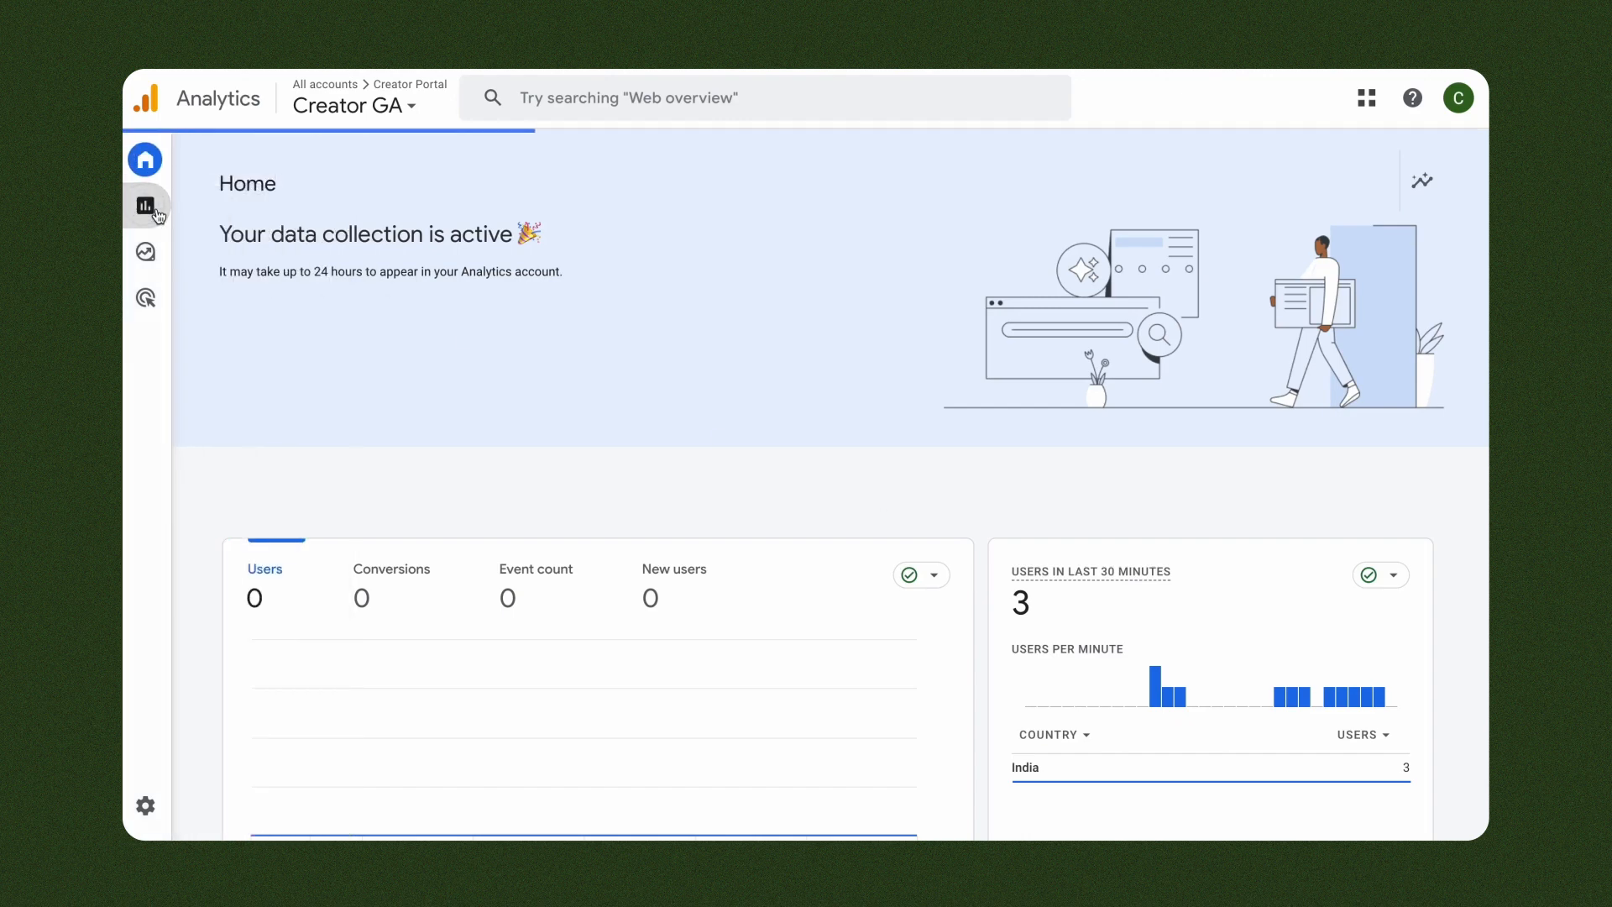
- Open the Realtime report showing three users from India in the last 30 minutes
{"action": "left_click", "coordinate": [145, 206]}
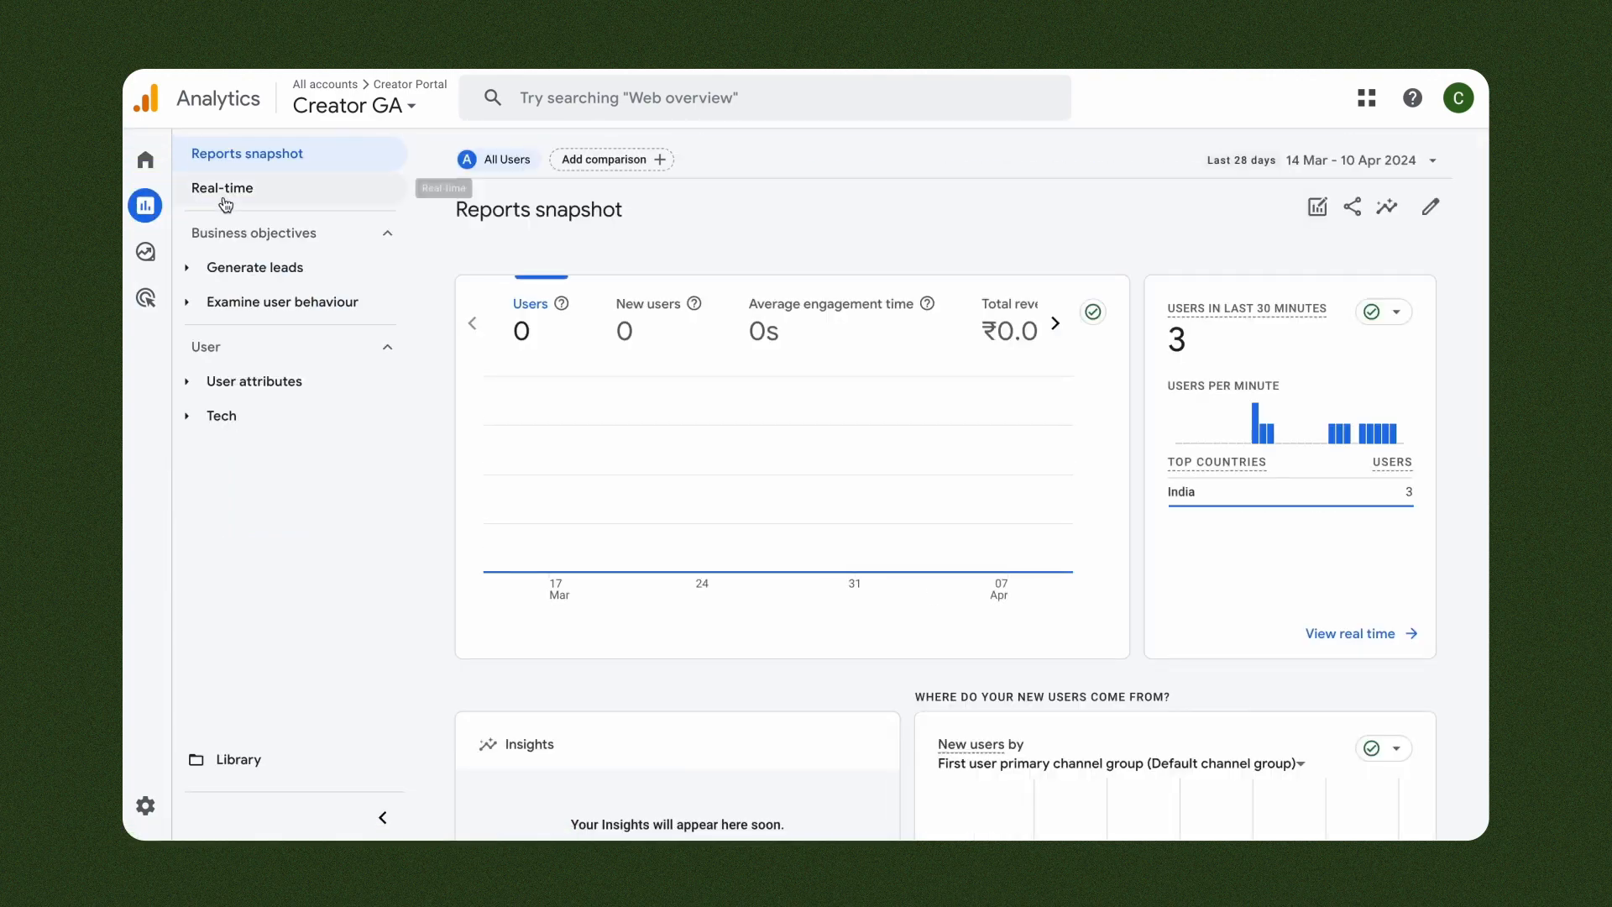
{"action": "left_click", "coordinate": [221, 187]}
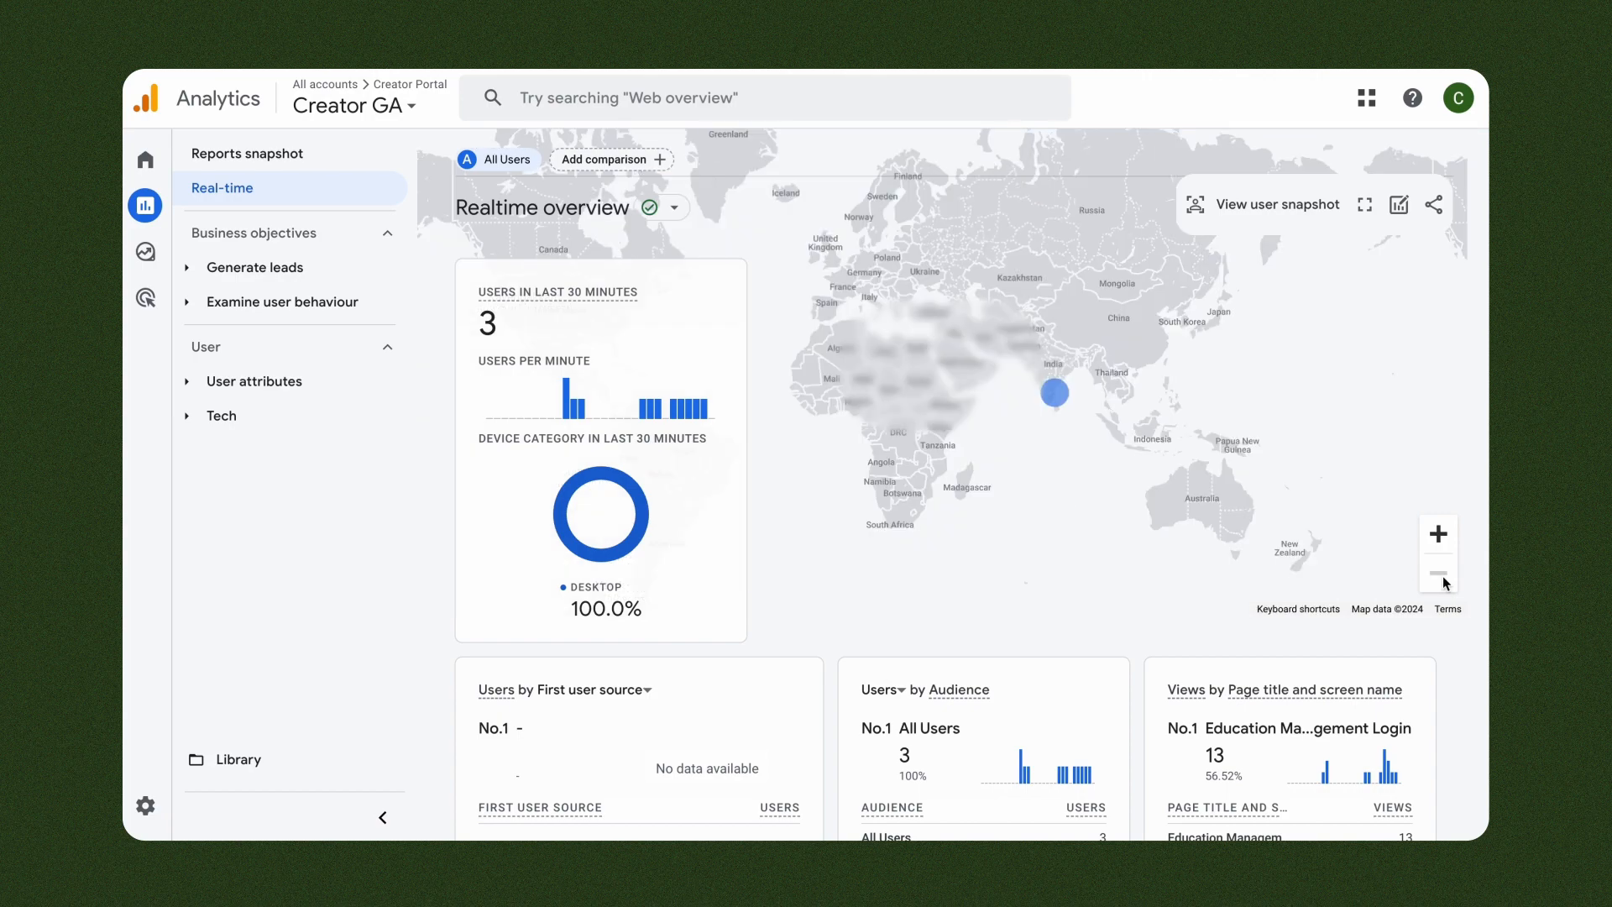
{"action": "scroll", "scroll_direction": "down", "scroll_amount": 3}
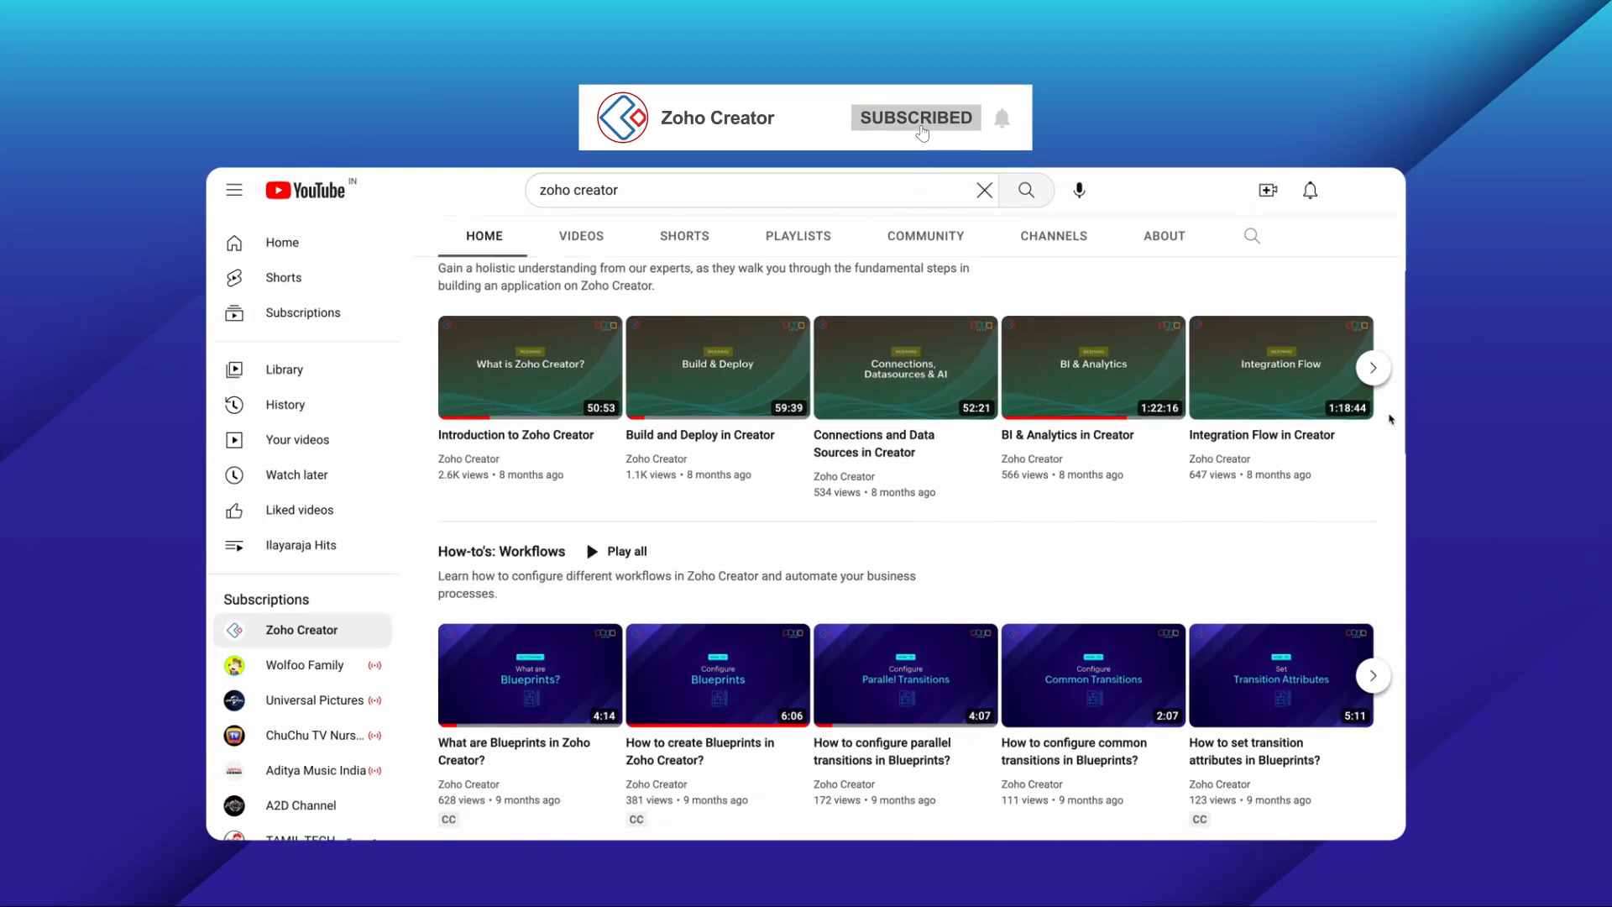
{"action": "scroll", "scroll_direction": "down", "scroll_amount": 3}
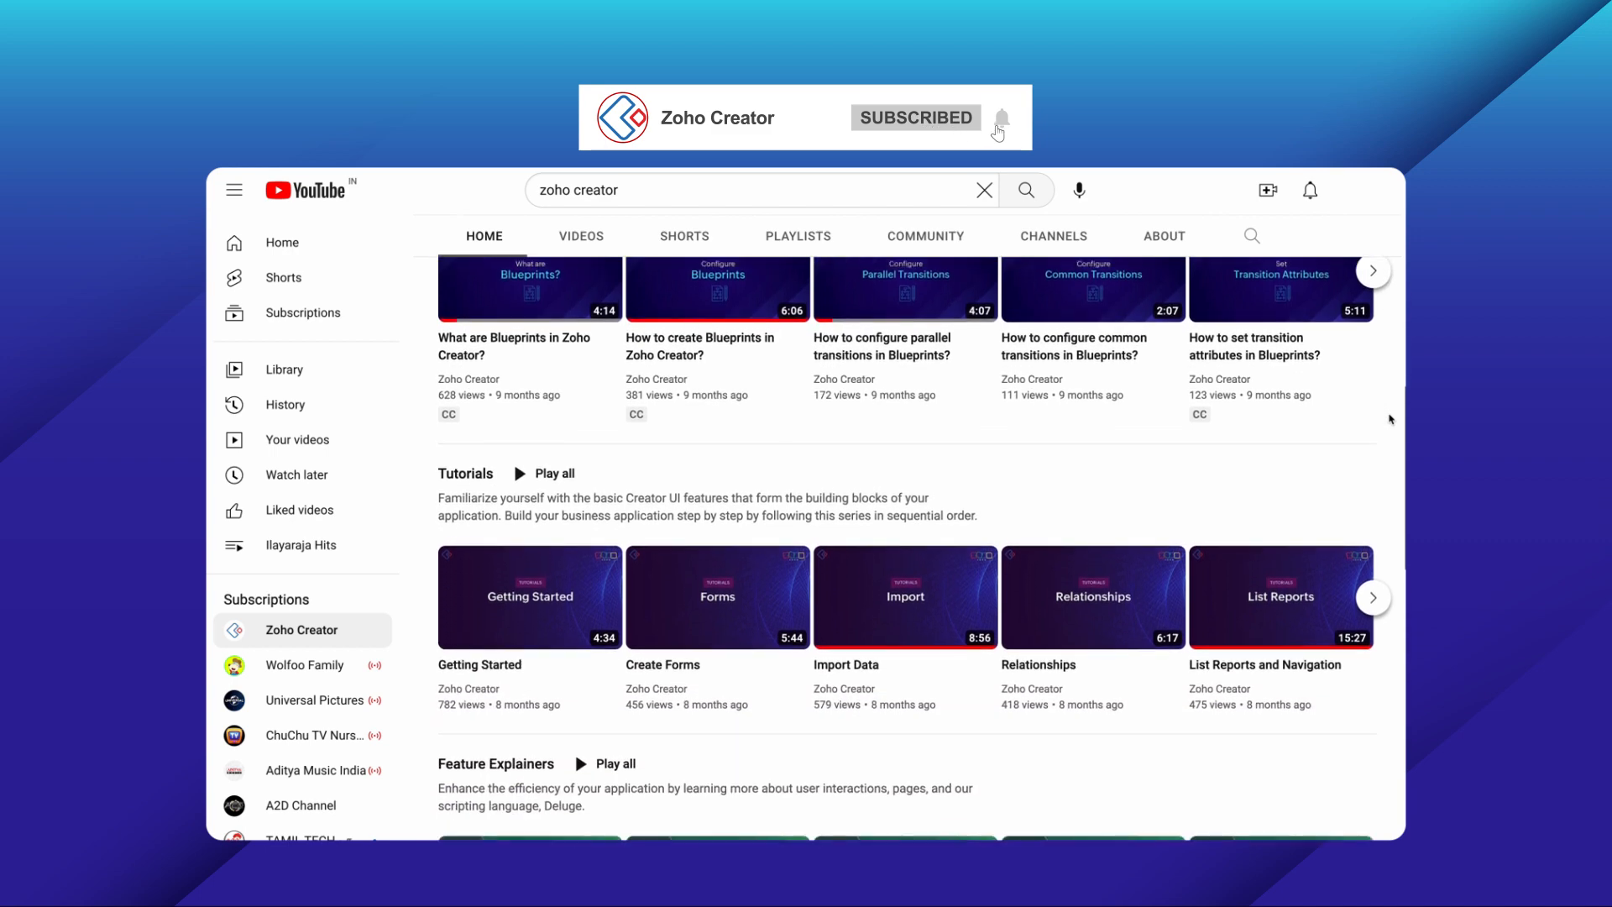
{"action": "scroll", "scroll_direction": "down", "scroll_amount": 3}
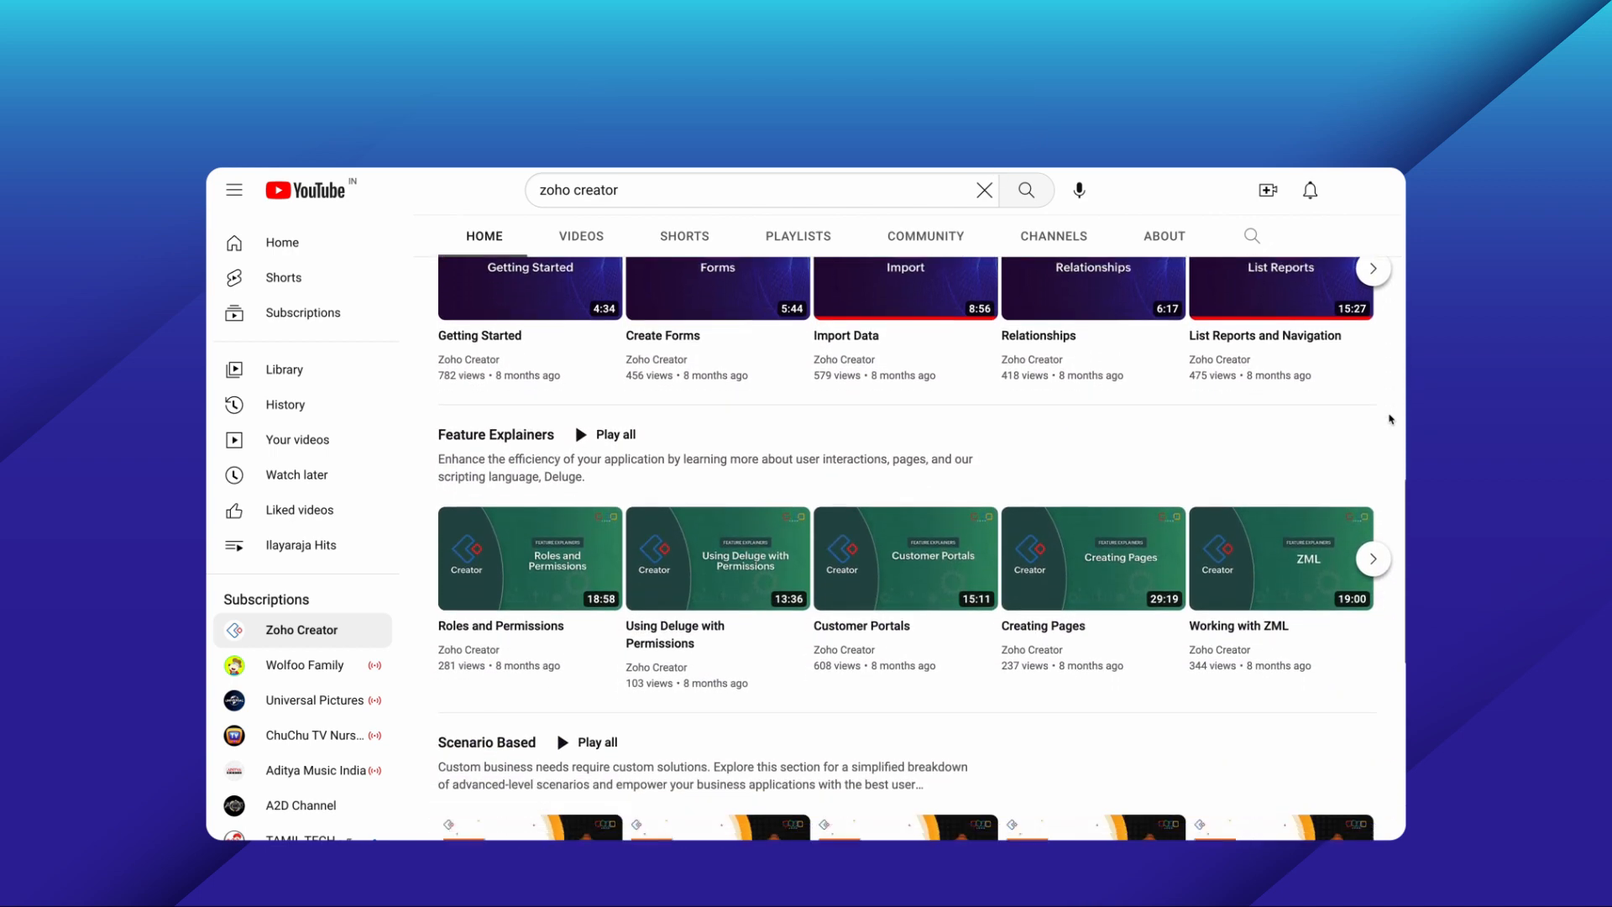
{"action": "scroll", "scroll_direction": "down", "scroll_amount": 3}
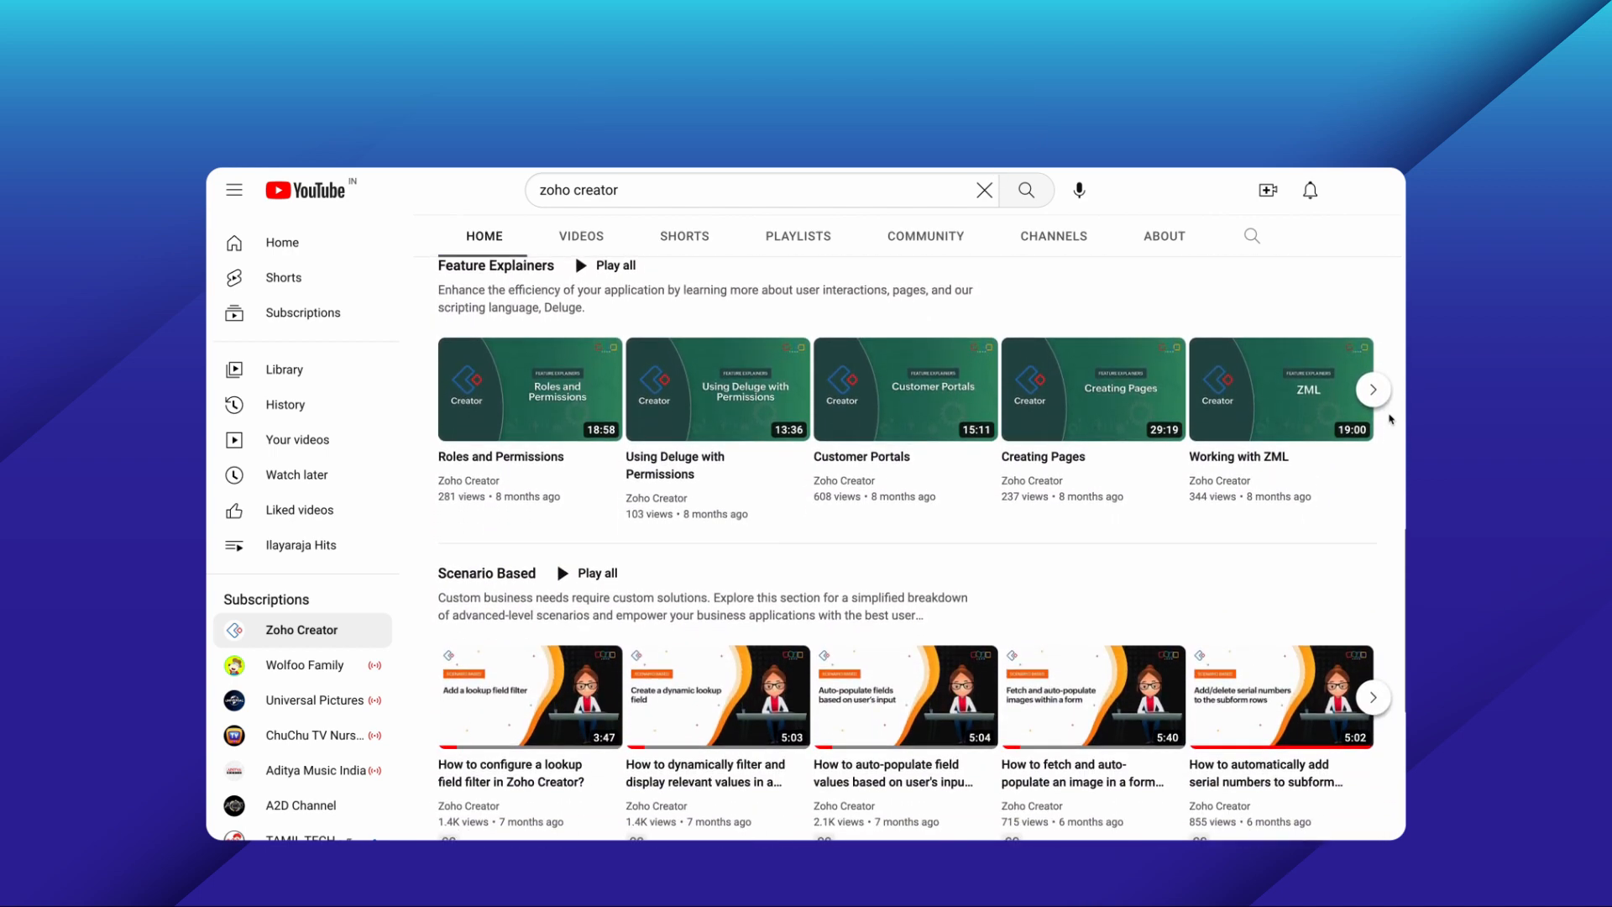